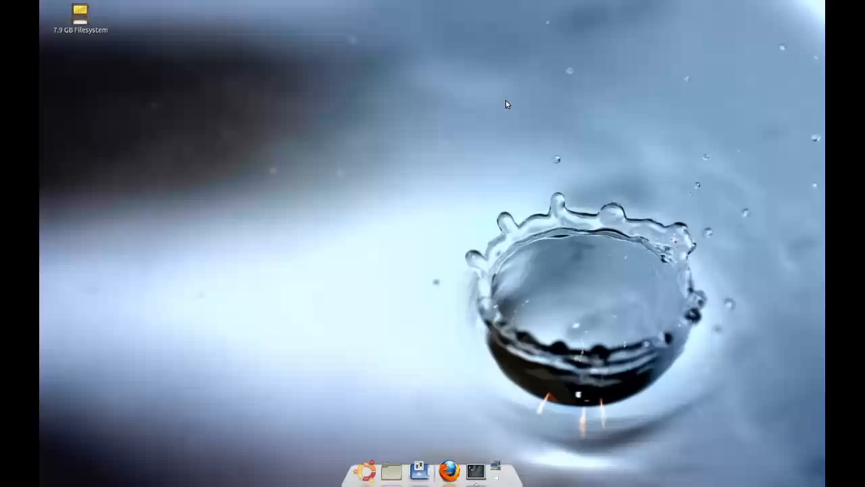
mouse_move(475, 468)
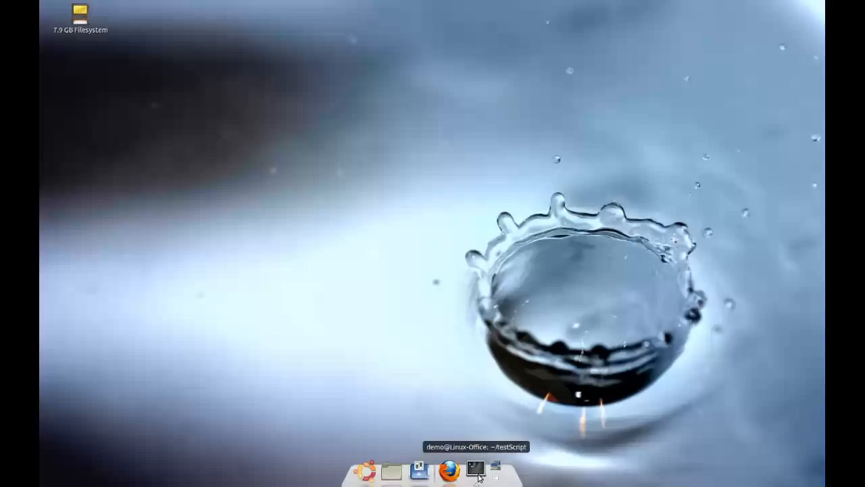
Open a GNOME Terminal window from the dock in the ~/testScript folder.
click(475, 468)
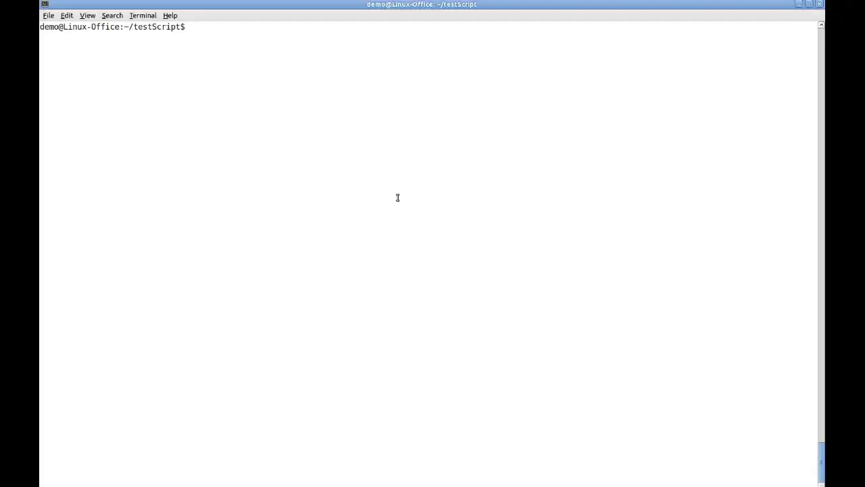
List the folder with ls and highlight makePayments.bash, purchases.dat and vendor.dat.
text(ls)
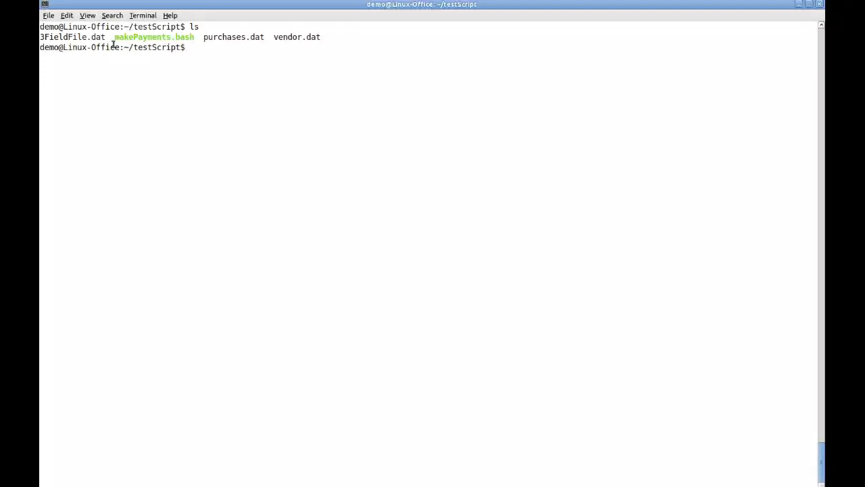
double_click(153, 37)
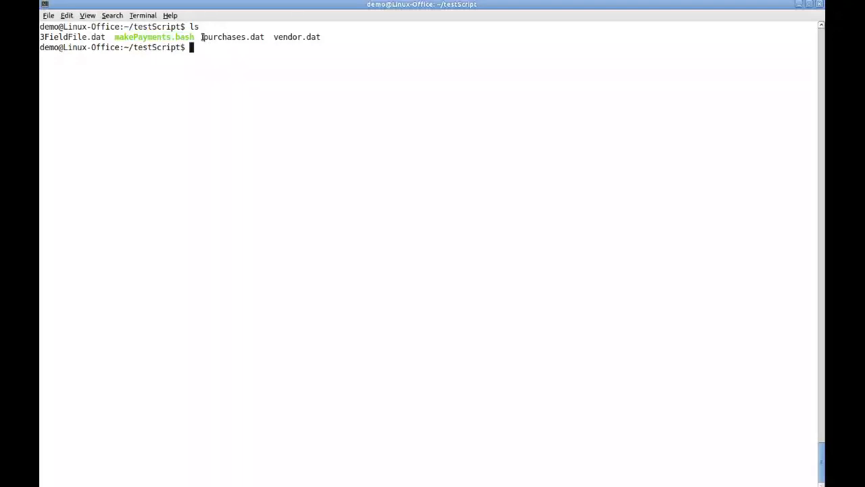
drag(201, 36, 321, 36)
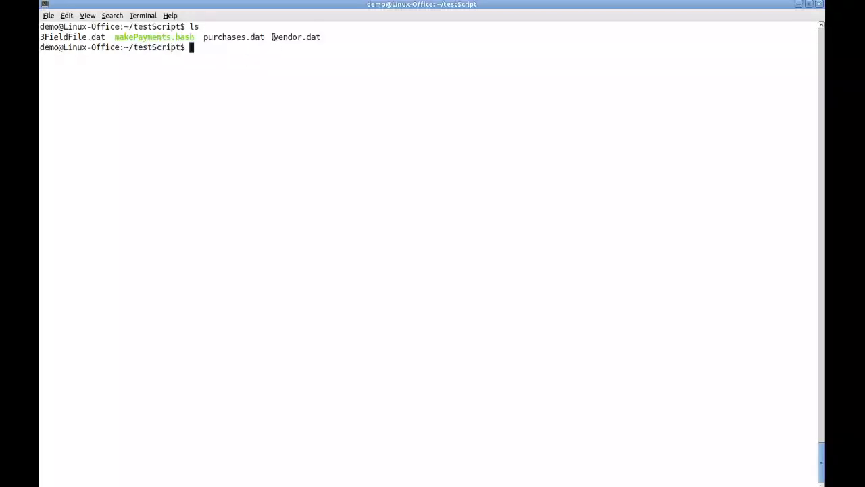
double_click(297, 36)
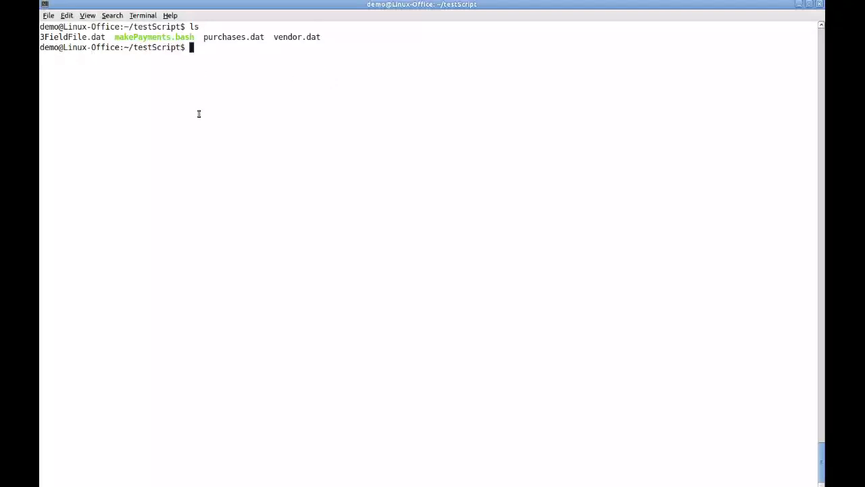
Run makePayments.bash with no arguments and with '1 2', dismissing both usage errors.
text(./makePayments.bash)
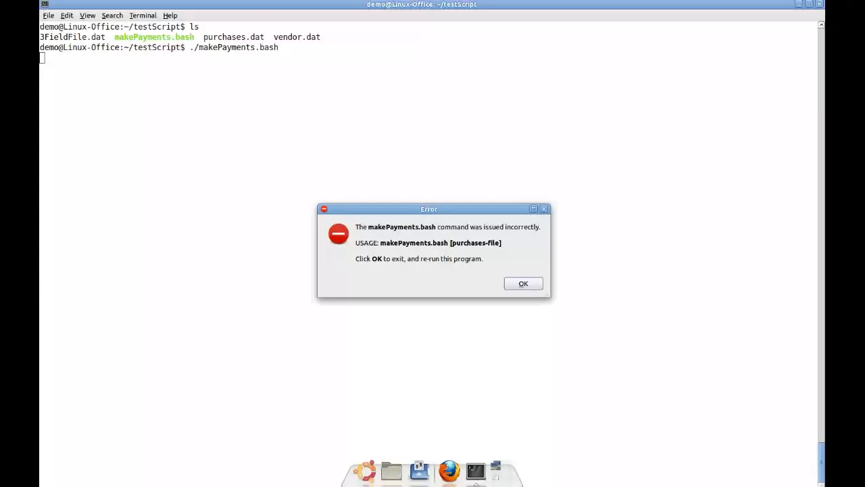
mouse_move(389, 212)
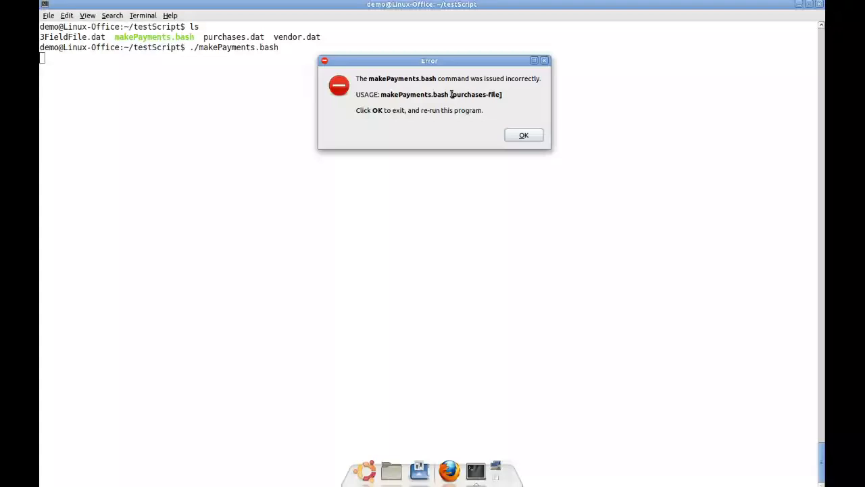
mouse_move(421, 138)
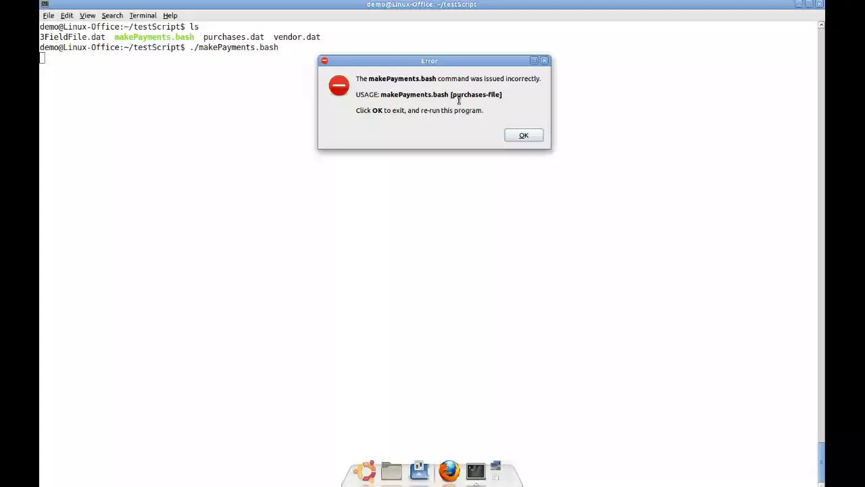
mouse_move(496, 103)
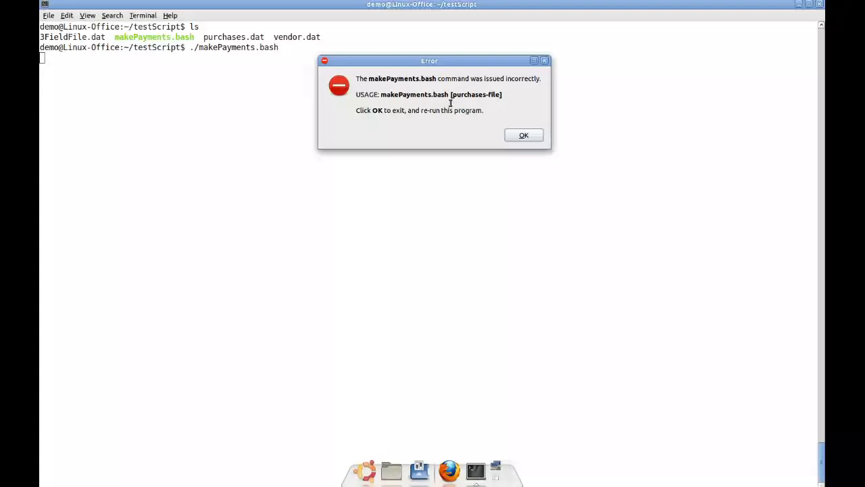
click(523, 134)
text(./makePayments.bash 1 2)
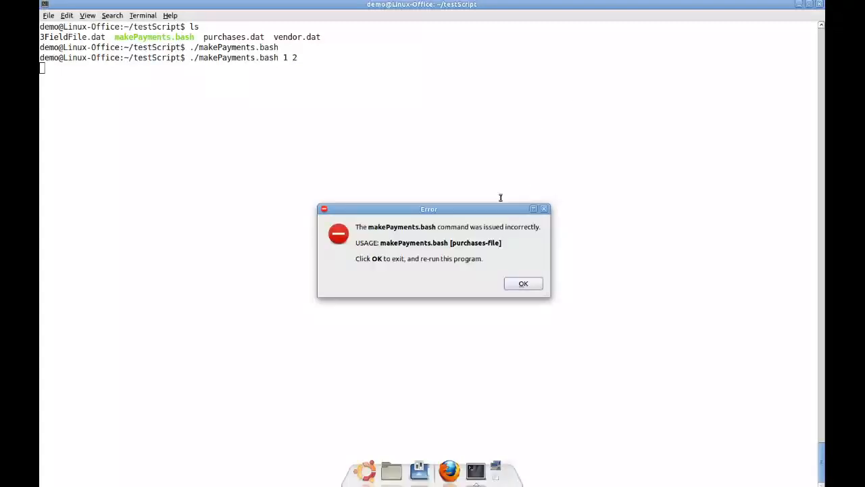
drag(428, 209, 457, 71)
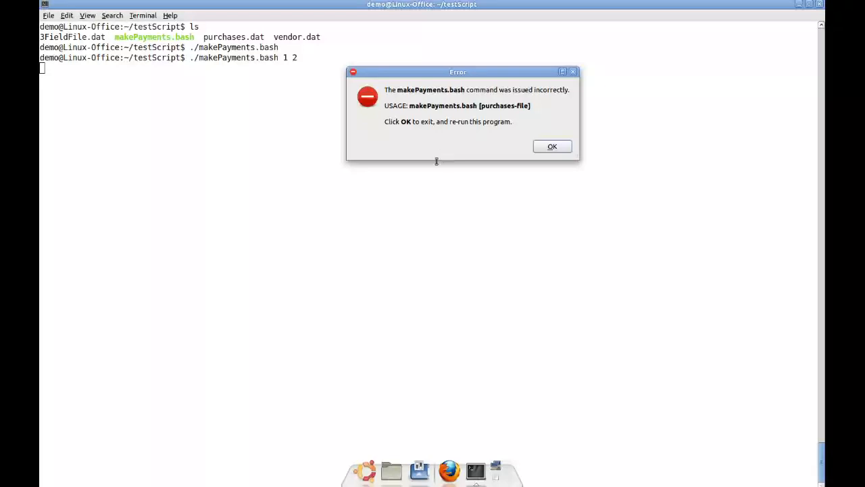
click(552, 146)
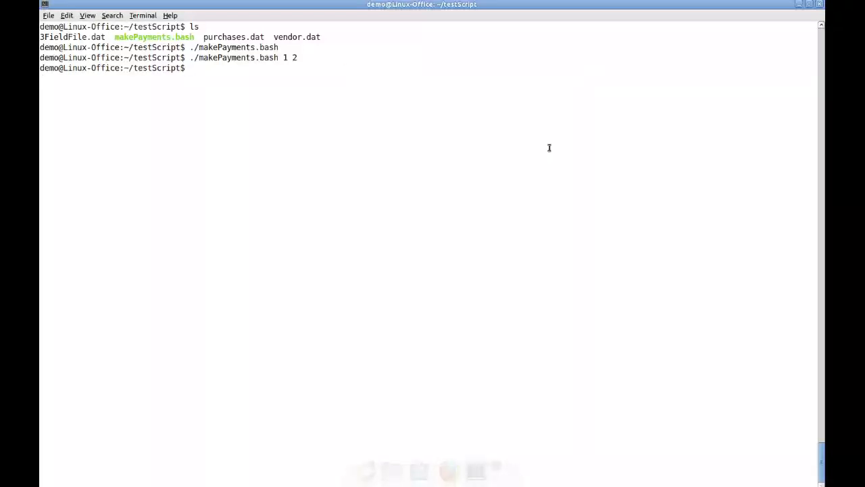
Run makePayments.bash on no-file.txt and dismiss the not-a-regular-file error.
text(./makePayments.bash)
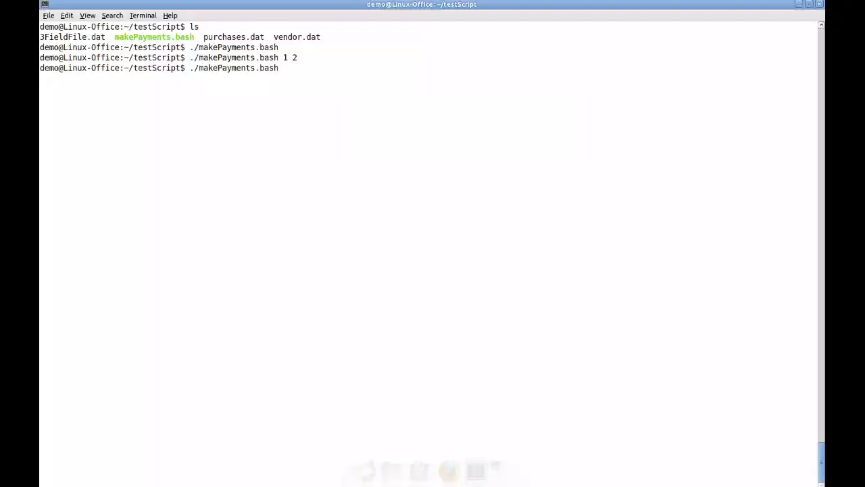
text(no-file)
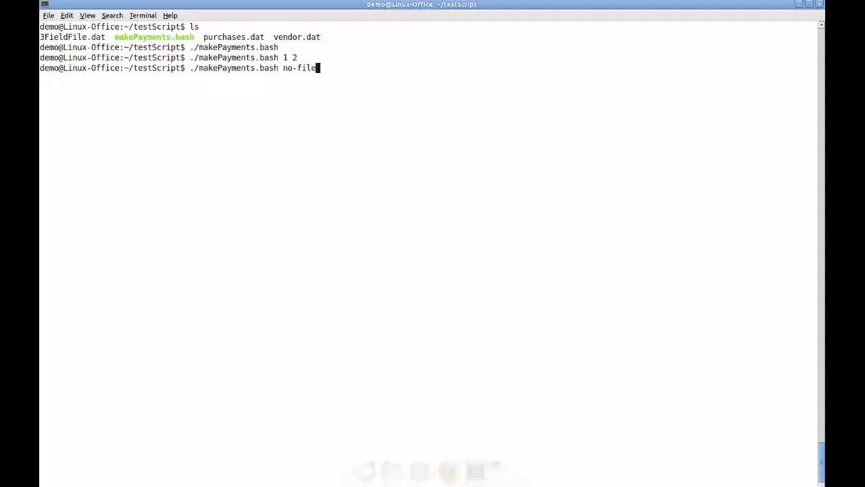
text(.txt)
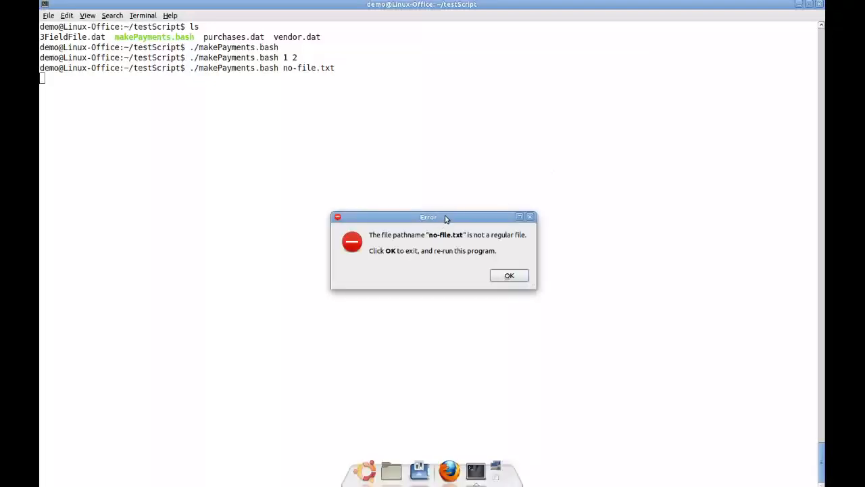
drag(429, 217, 469, 147)
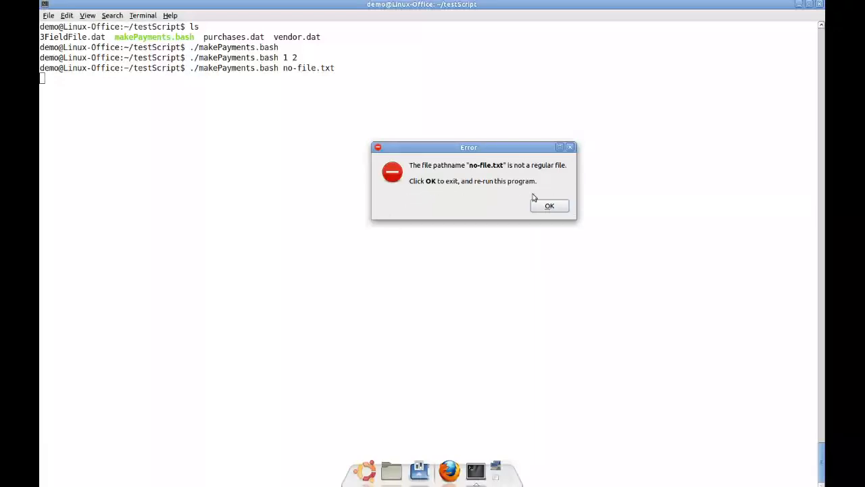
mouse_move(424, 191)
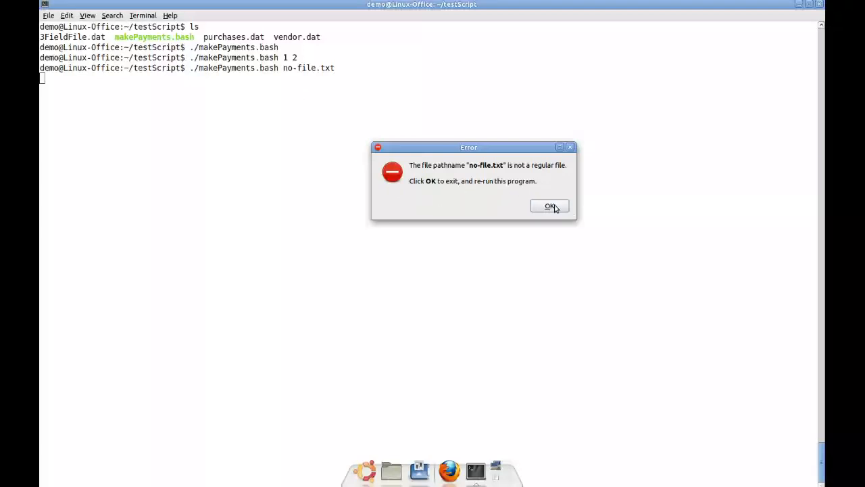
click(550, 206)
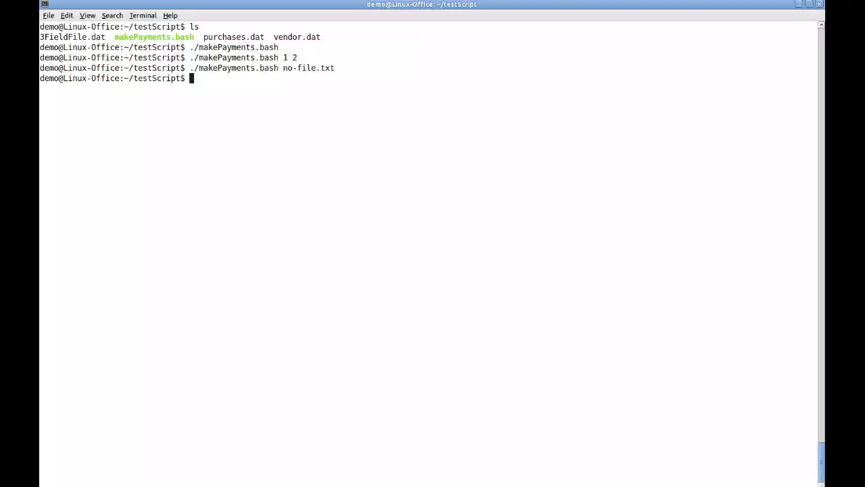
Run makePayments.bash on 3FieldFile.dat and dismiss the four-field database error.
text(./makePayments.bash no-file)
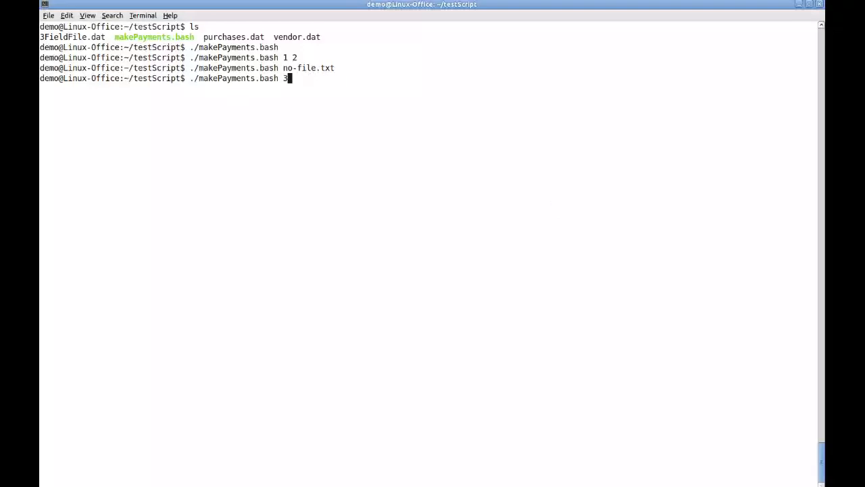
text(FieldFile.dat)
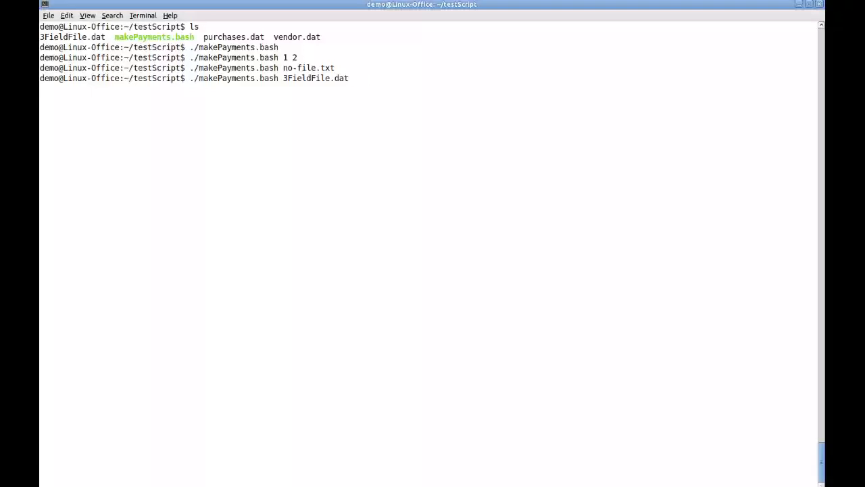
key(Return)
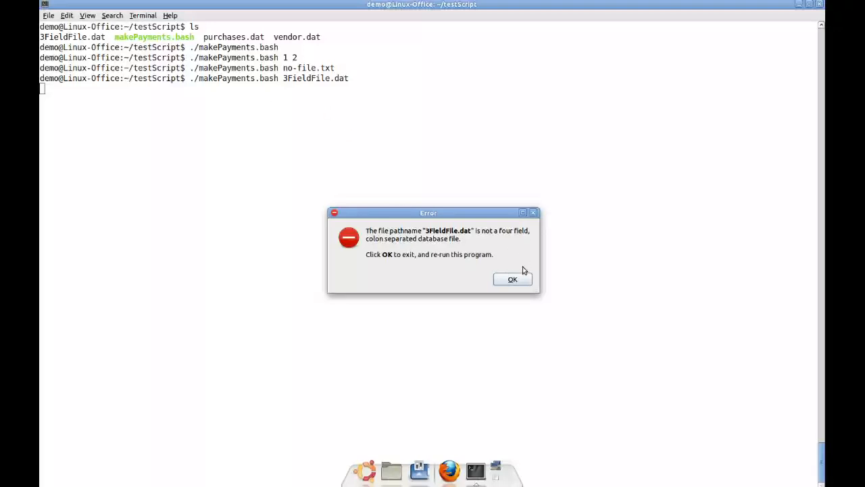
click(512, 279)
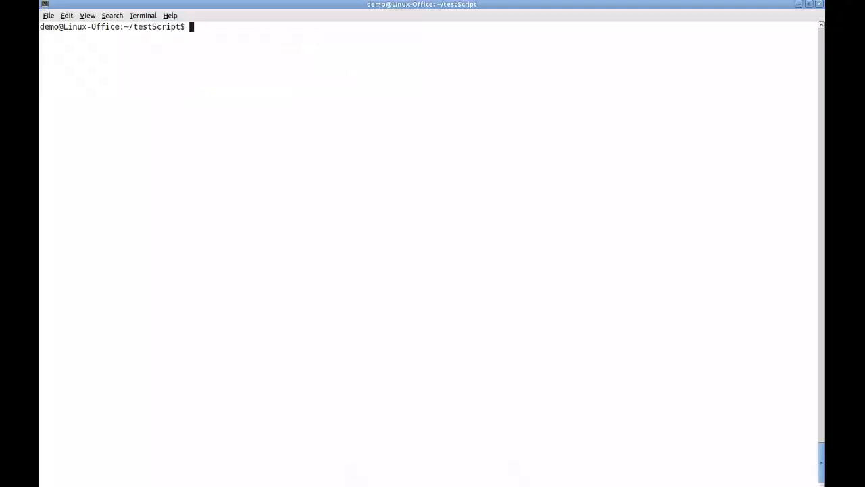
Display purchases.dat with cat, highlighting the first record and a purchase amount.
text(cat purchases.dat)
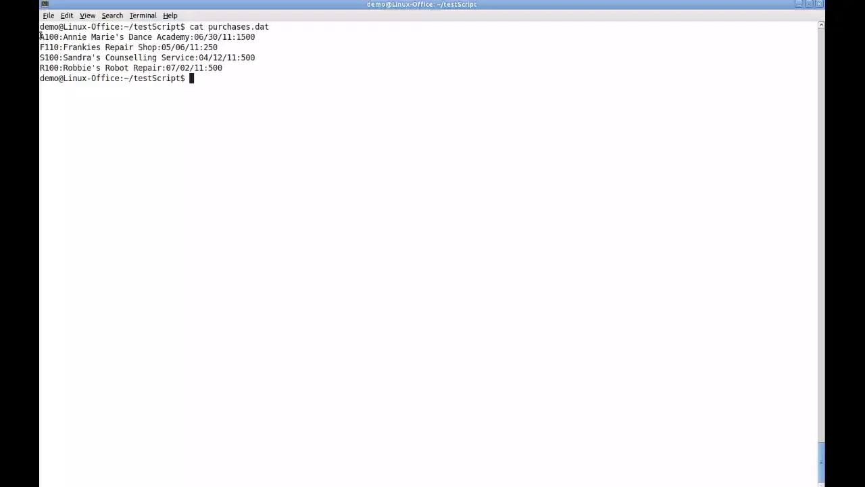
double_click(77, 37)
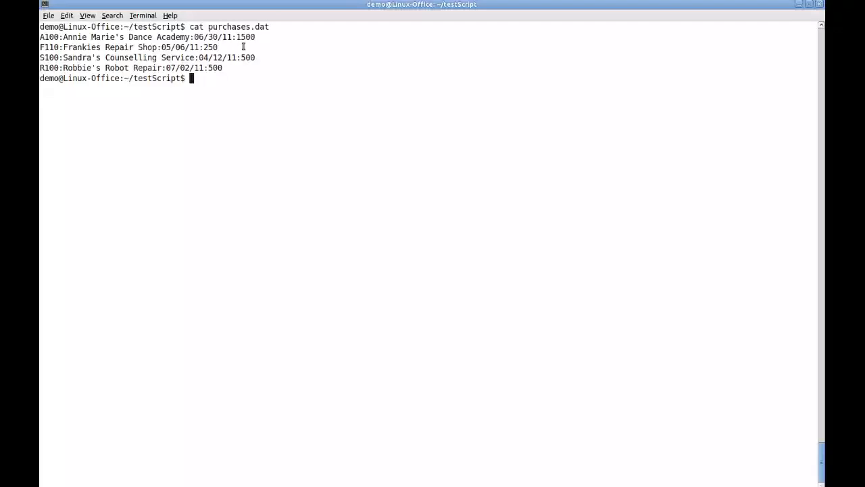
double_click(245, 37)
text(./makePayments.bash)
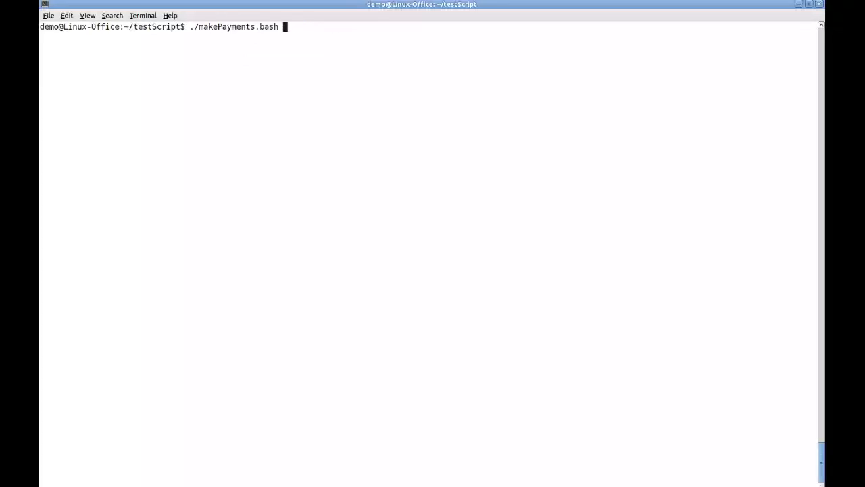
Run makePayments.bash on purchases.dat and display the Purchases Report totalling $2750.00.
text(purchases.dat)
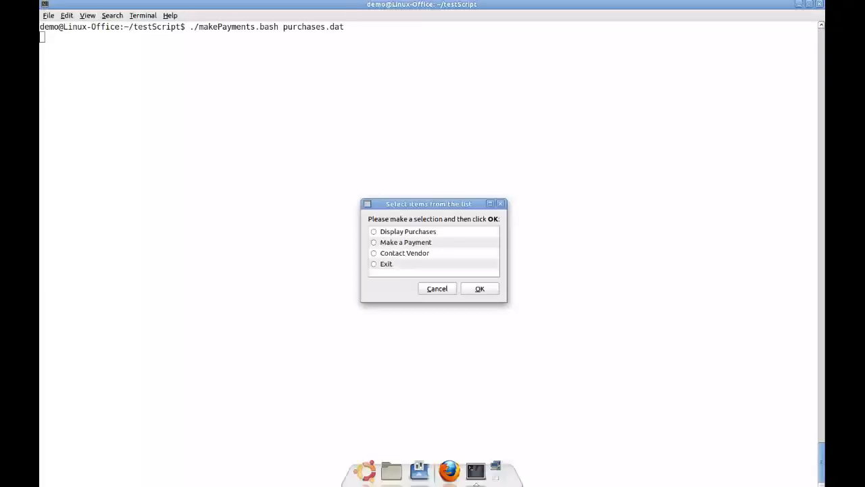
drag(428, 204, 465, 136)
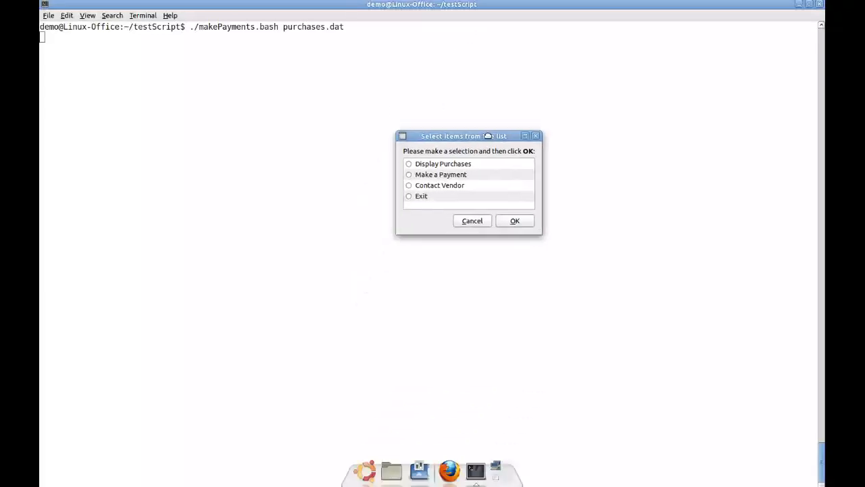
drag(464, 136, 483, 81)
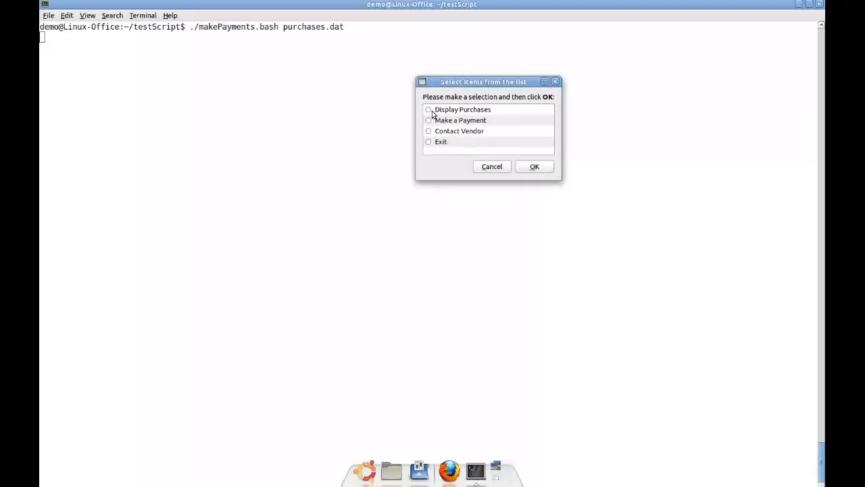
click(428, 109)
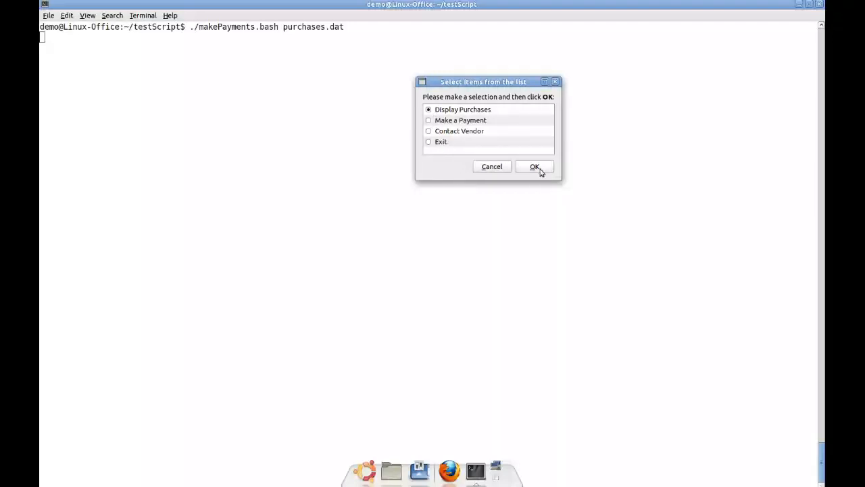
click(534, 167)
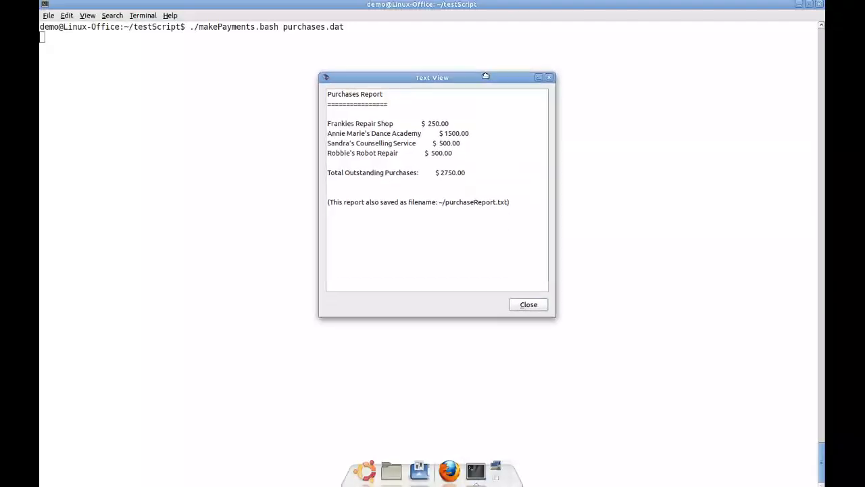
drag(432, 77, 434, 68)
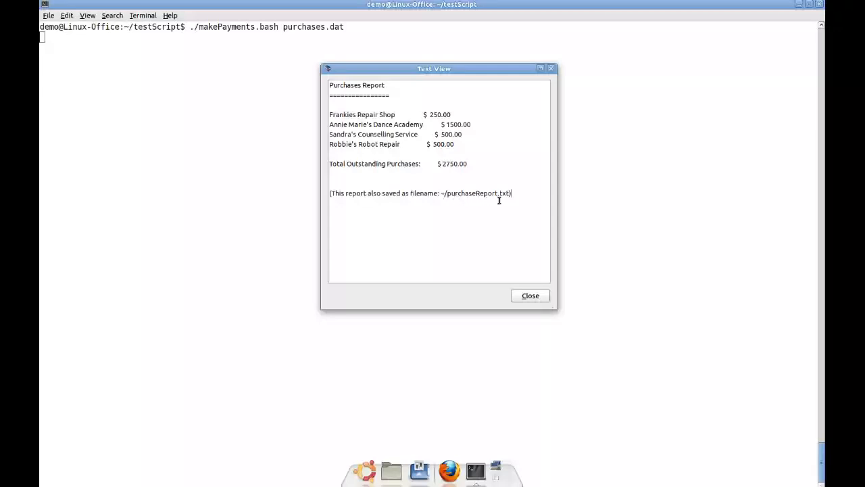
mouse_move(459, 150)
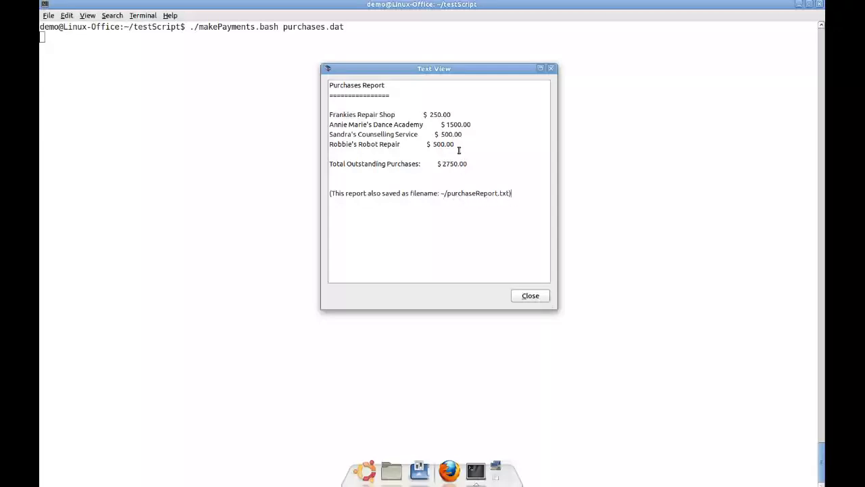
mouse_move(428, 143)
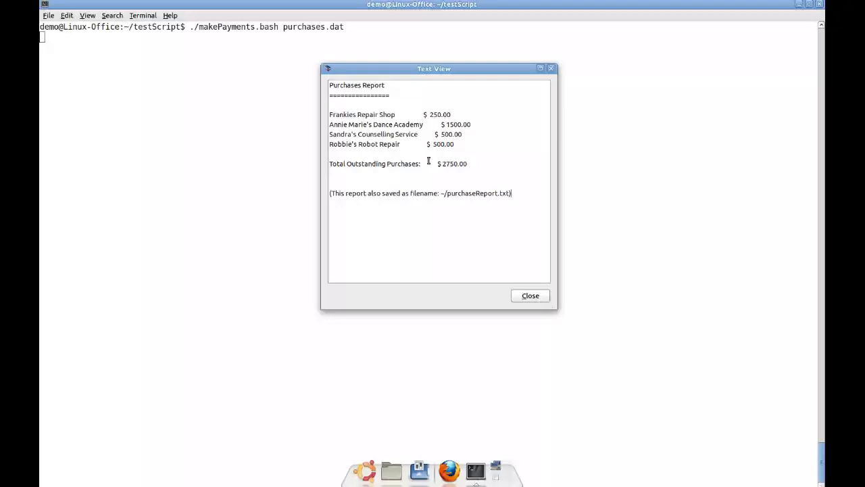
mouse_move(475, 467)
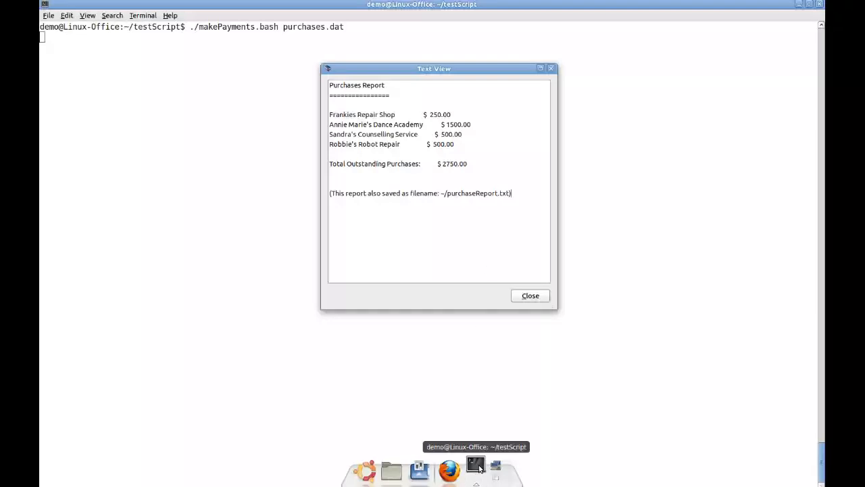
Confirm ~/purchaseReport.txt matches via cat in a second terminal, then close the report.
right_click(475, 467)
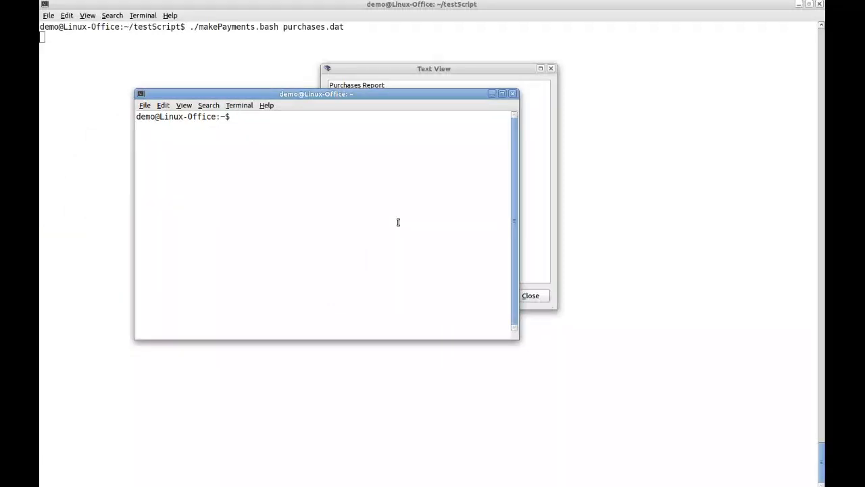
text(cat ~/)
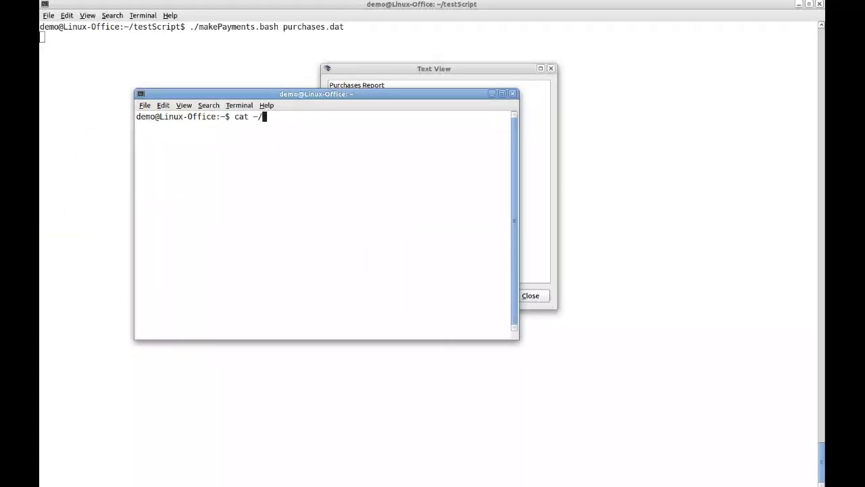
text(purchaseReport.txt)
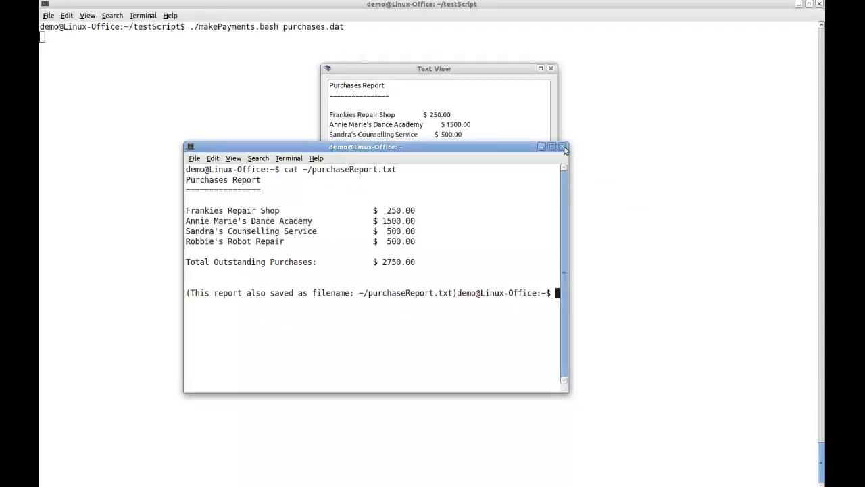
click(564, 147)
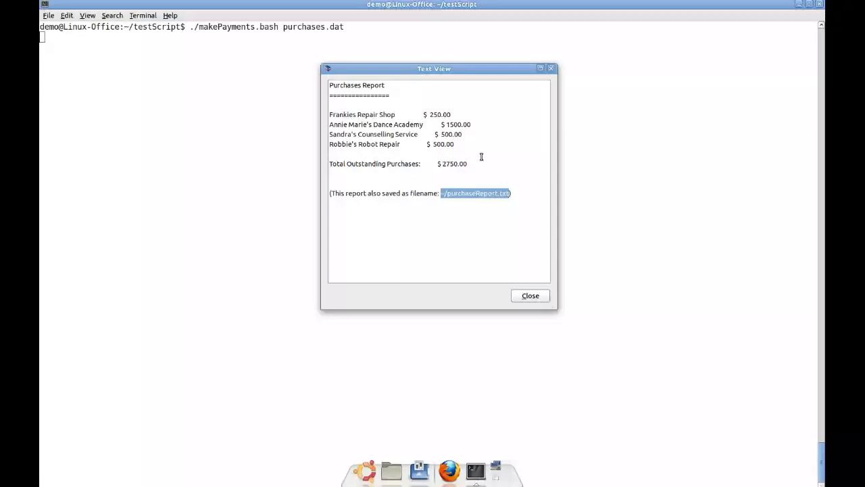
mouse_move(526, 253)
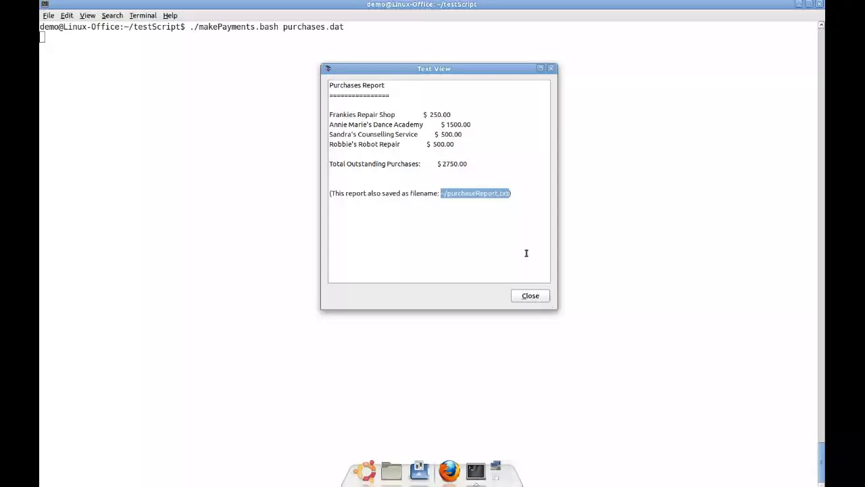
click(530, 295)
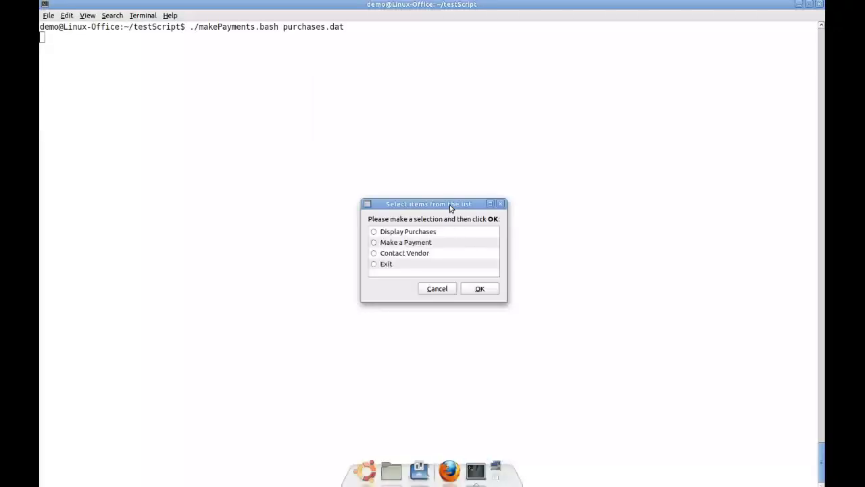
Choose Make a Payment and submit the partial vendor name, which is rejected.
drag(428, 204, 518, 78)
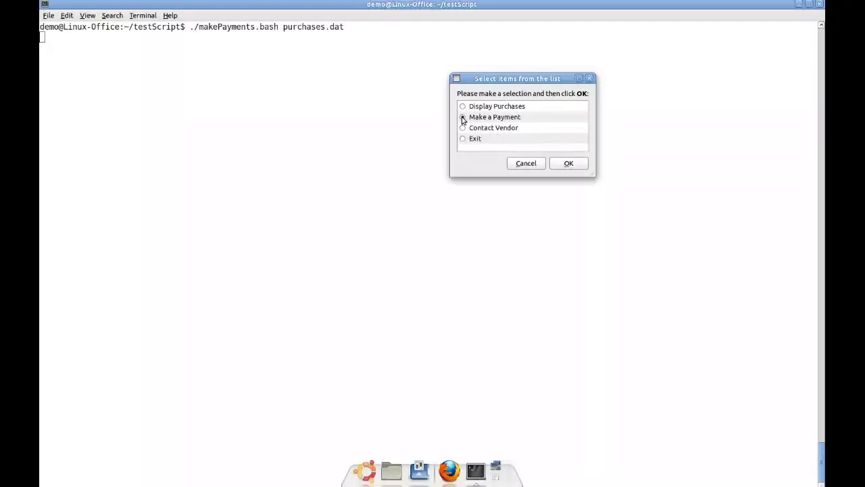
click(568, 163)
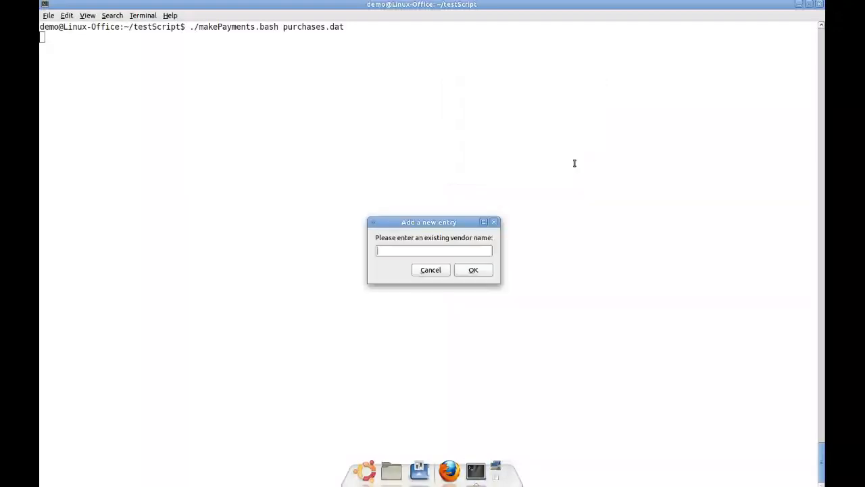
drag(429, 222, 418, 89)
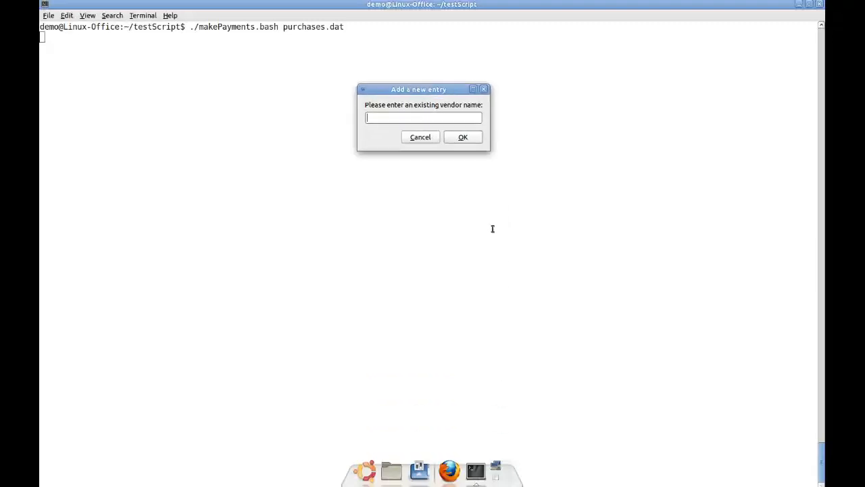
text(Roobie)
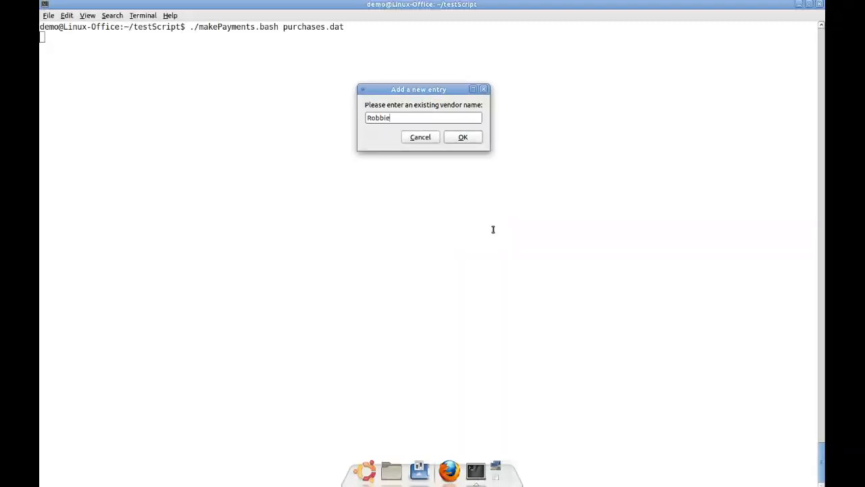
click(462, 137)
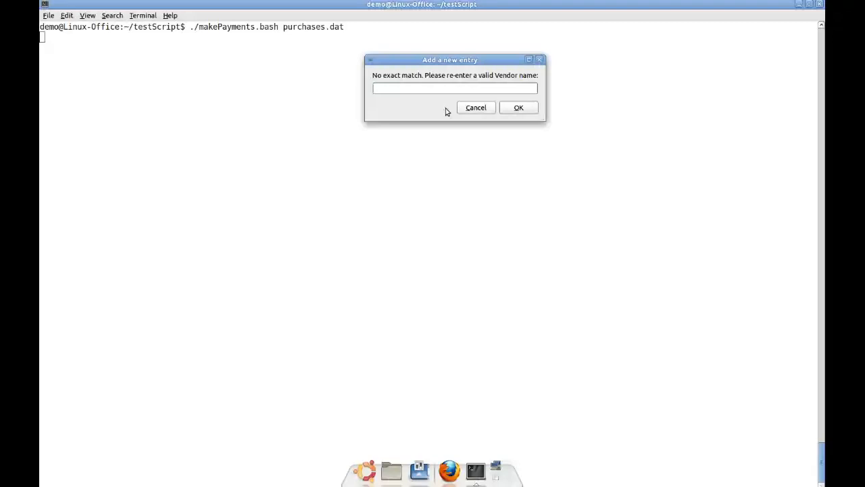
Re-enter the vendor name as Robbie's Robot Repair and submit it.
text(Robbie's R)
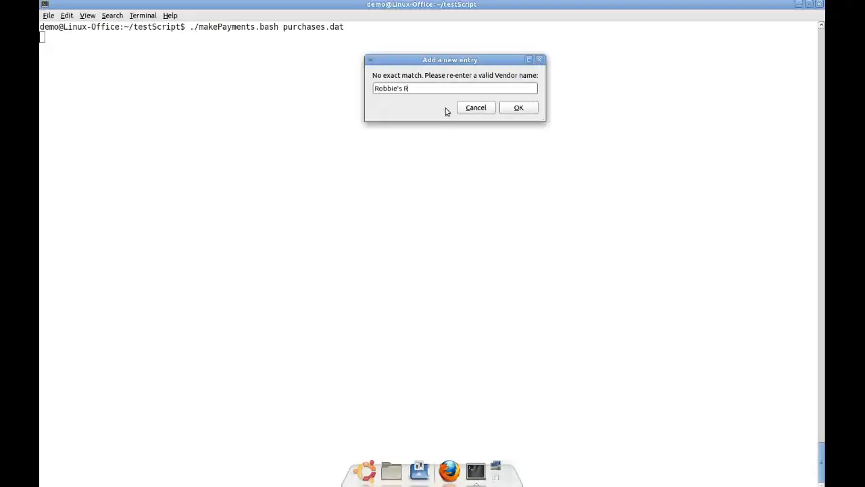
text(obot Repai)
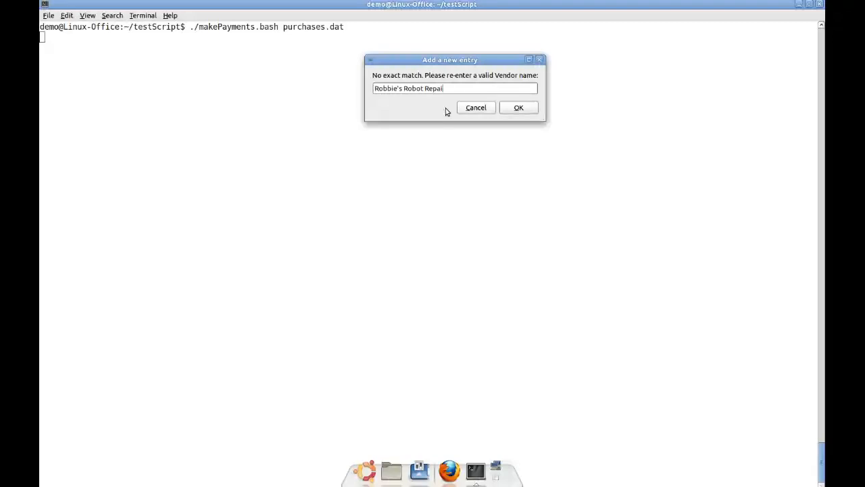
click(518, 107)
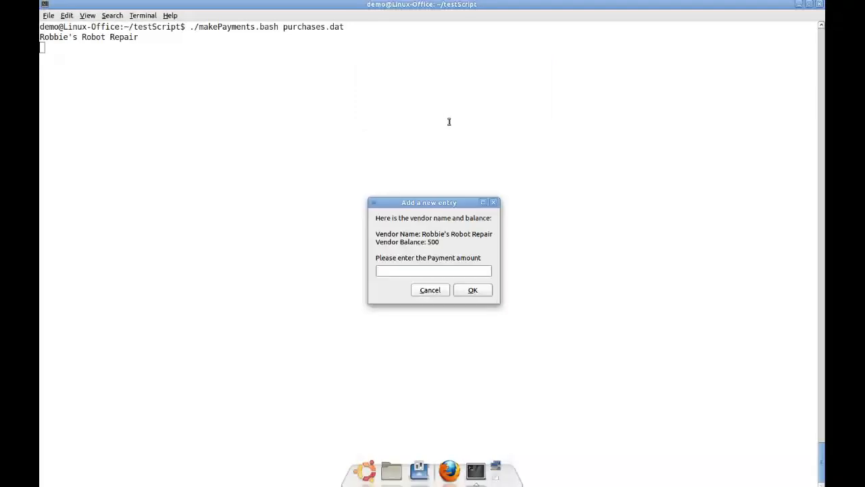
Enter a payment amount of 300 against Robbie's Robot Repair's 500 balance.
drag(429, 202, 431, 80)
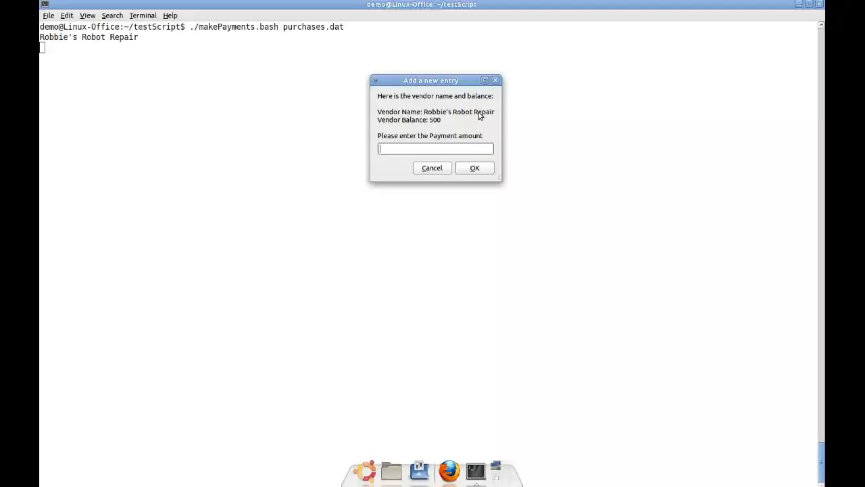
mouse_move(378, 147)
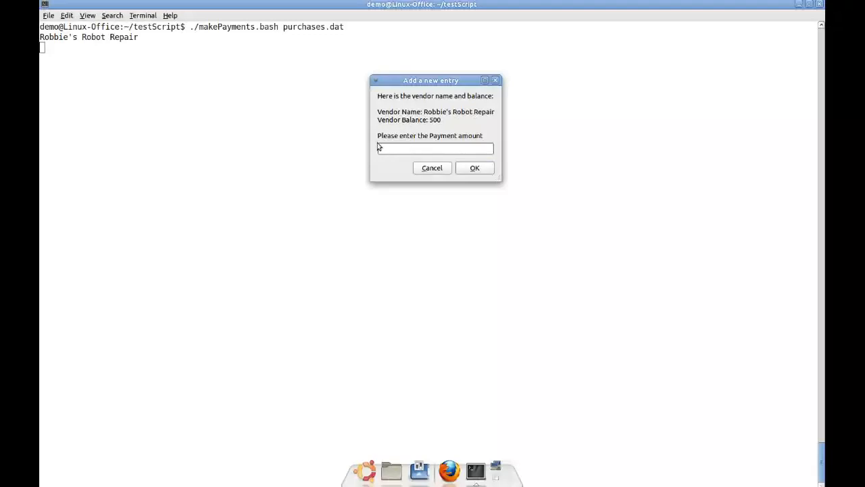
click(435, 148)
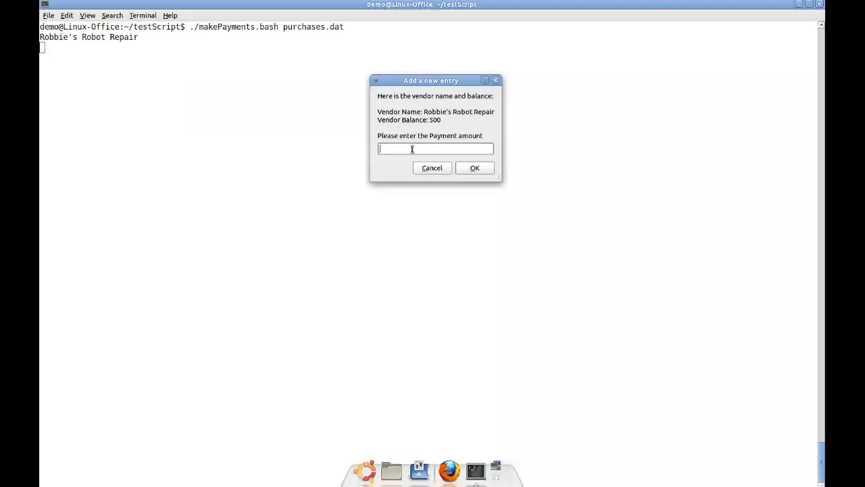
text(300)
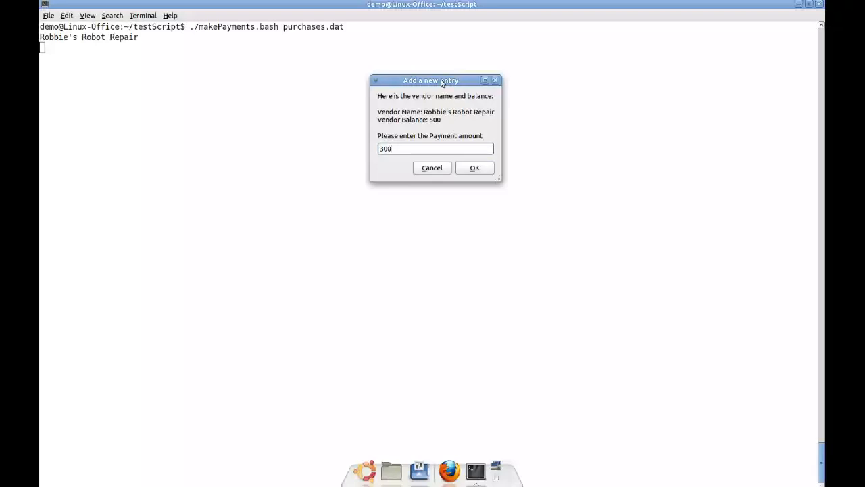
mouse_move(430, 207)
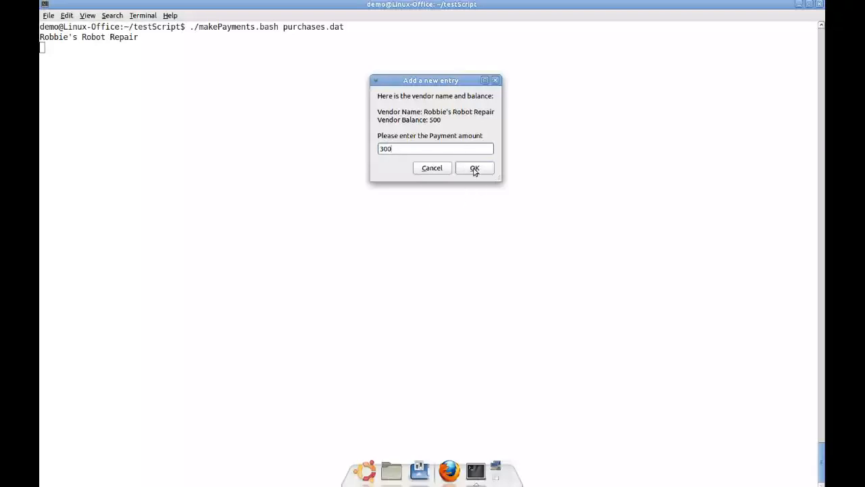
Submit the 300 payment, view the updated $2450.00 Purchases Report, and close it.
click(474, 168)
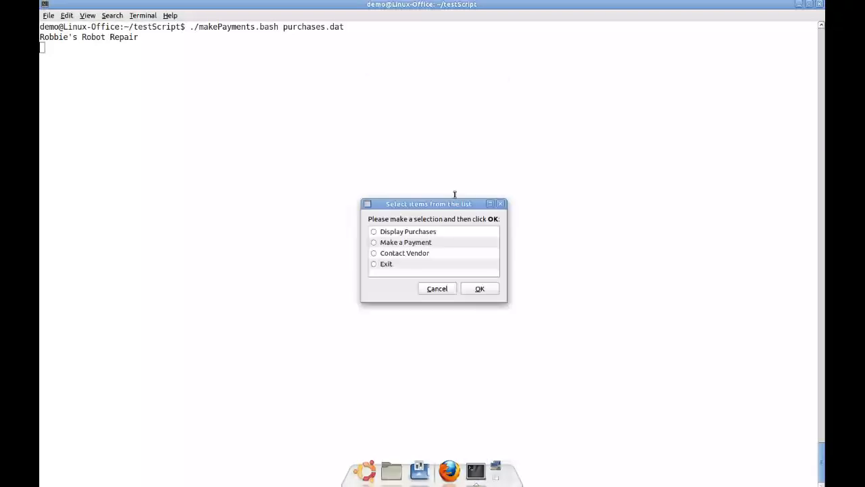
drag(429, 204, 447, 73)
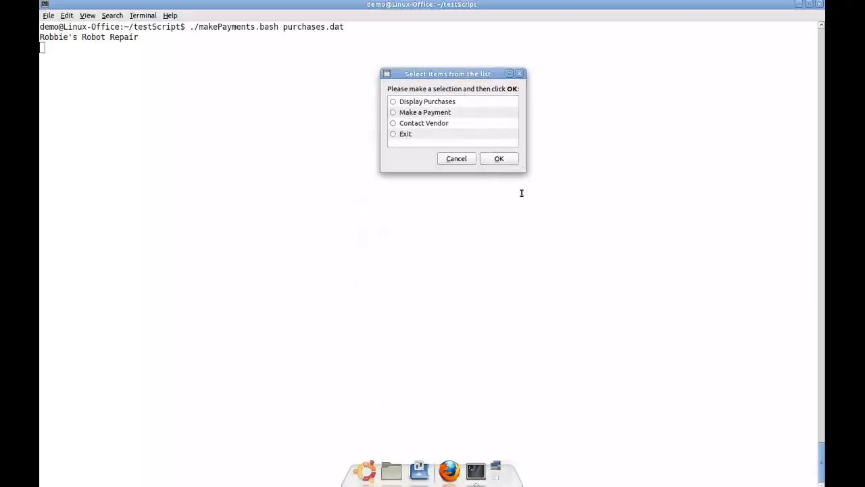
click(393, 101)
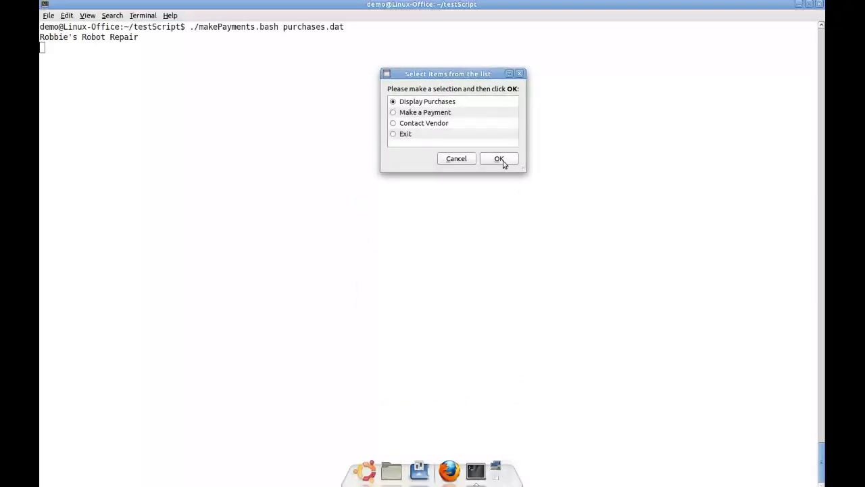
click(498, 158)
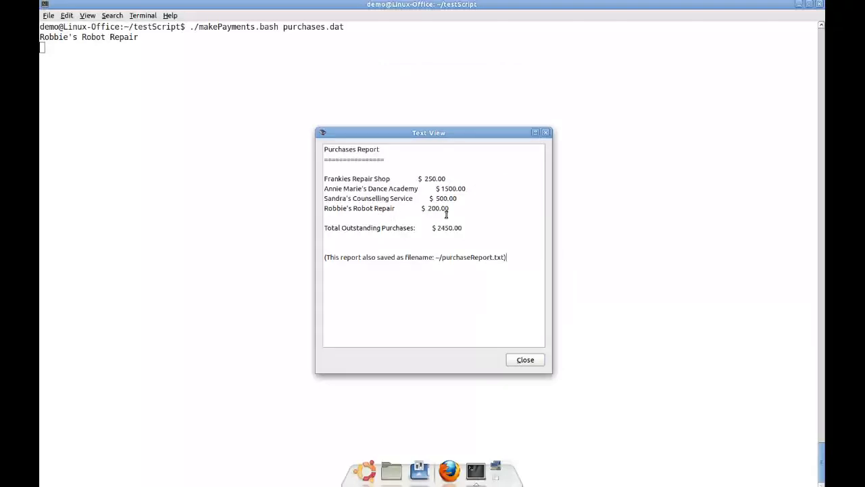
mouse_move(480, 232)
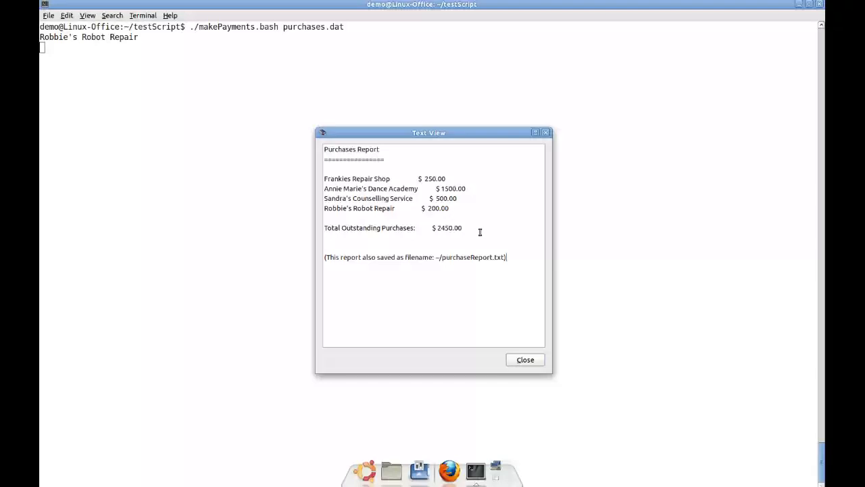
click(524, 358)
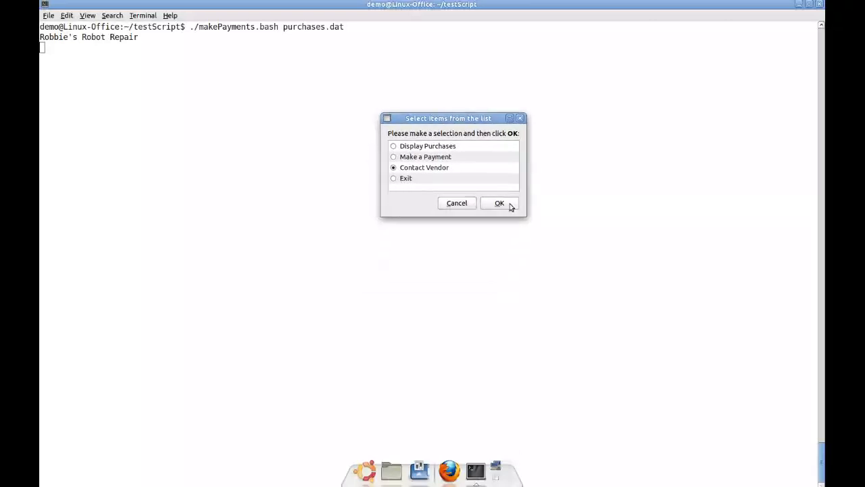
List vendors owing over $500 (only Annie Marie's Dance Academy, 1500), then close that list.
click(500, 202)
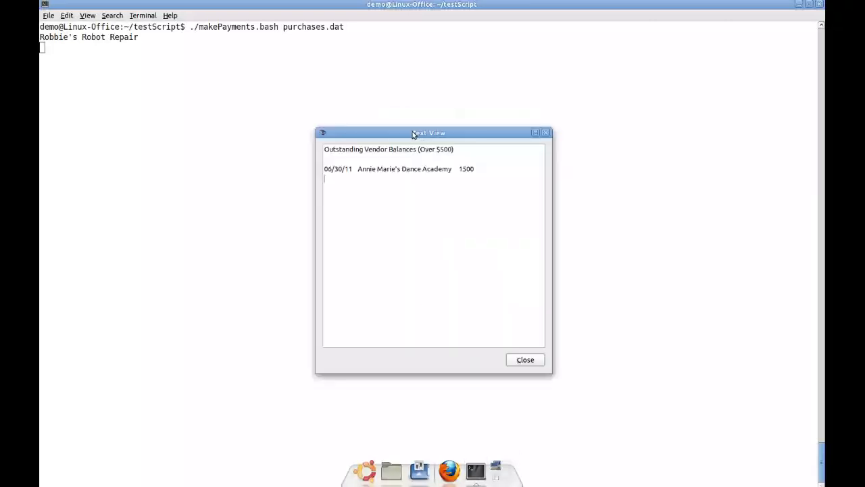
drag(429, 132, 423, 92)
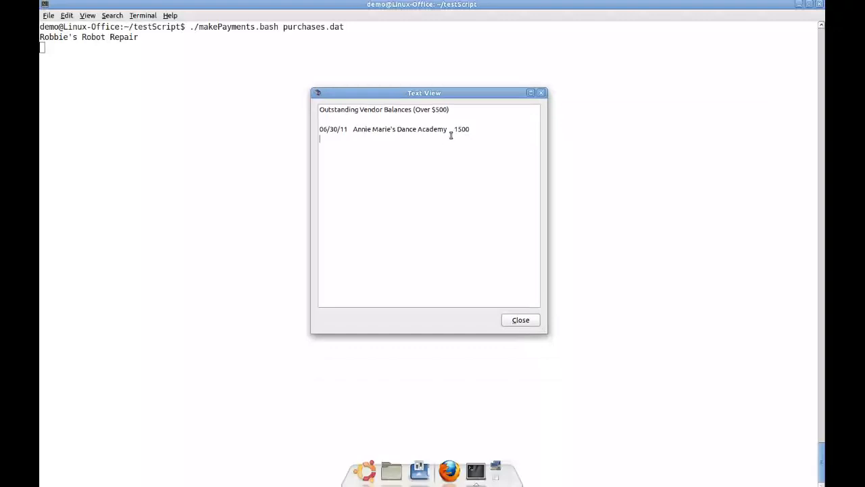
mouse_move(454, 140)
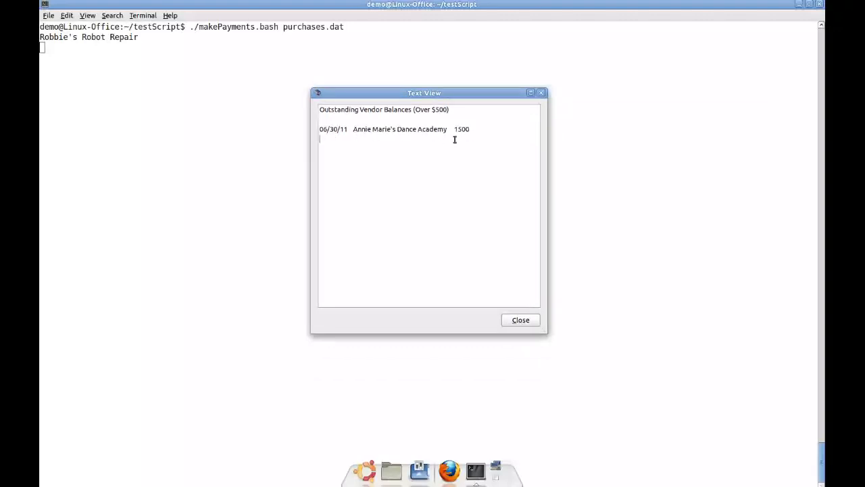
mouse_move(478, 140)
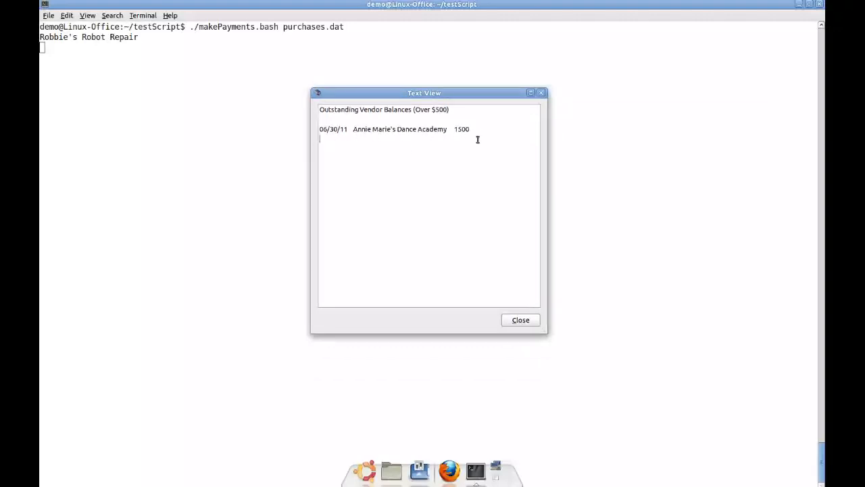
mouse_move(343, 140)
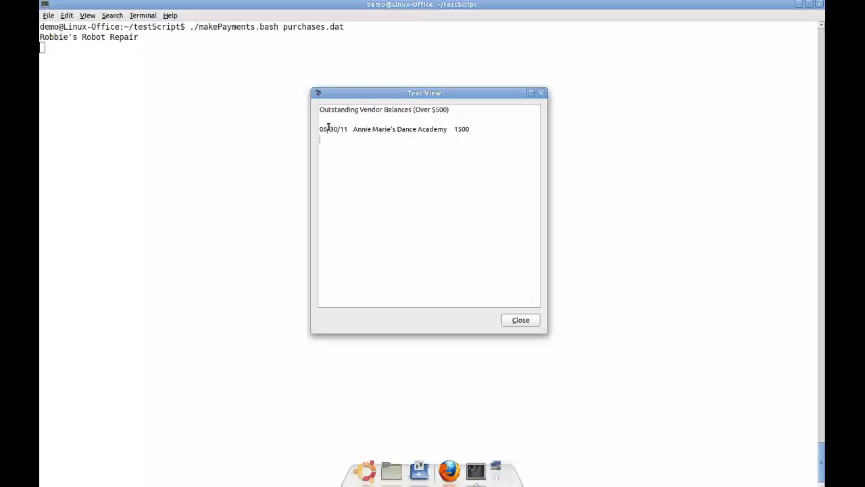
drag(424, 93, 424, 82)
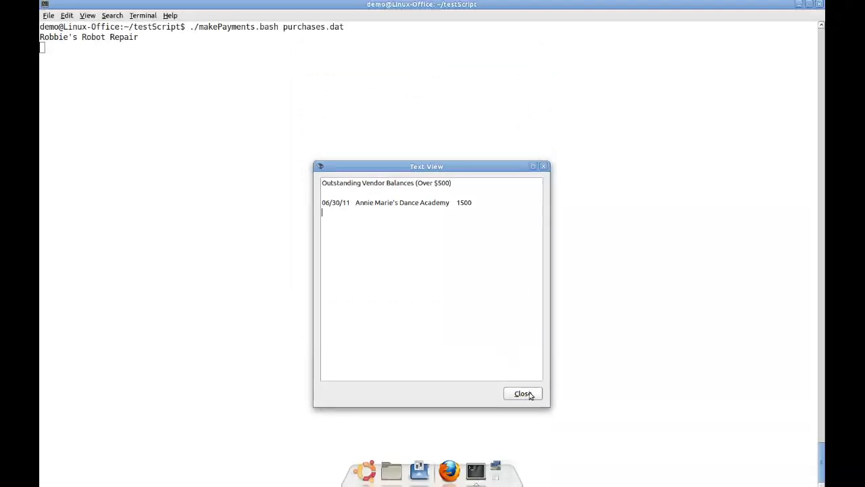
click(522, 393)
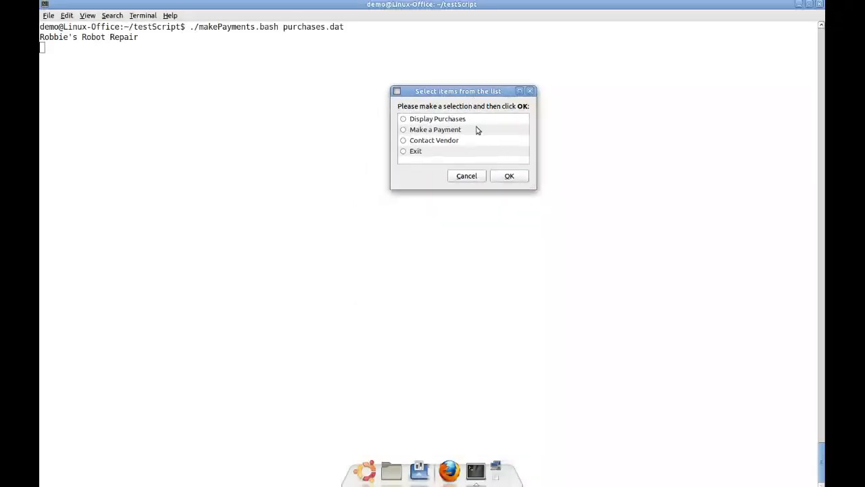
click(403, 118)
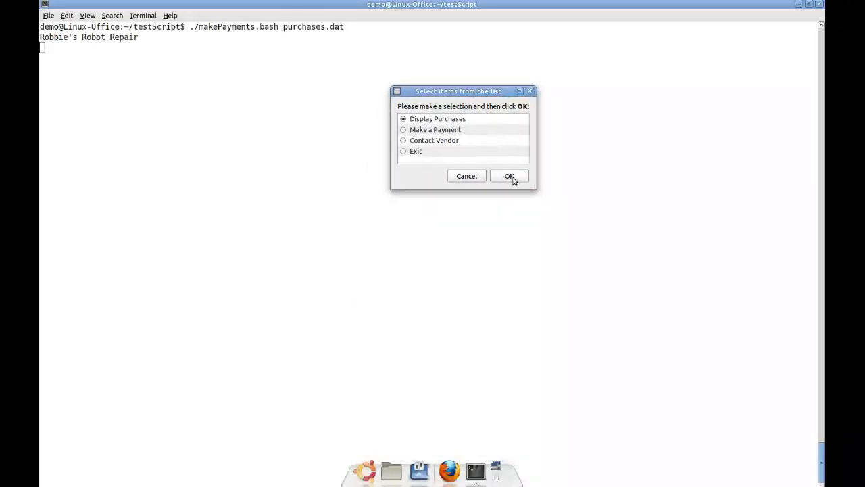
click(509, 176)
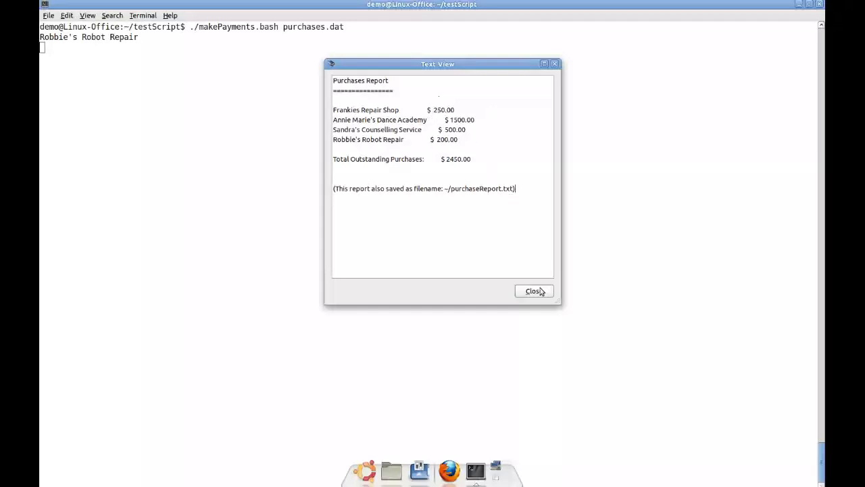
click(534, 291)
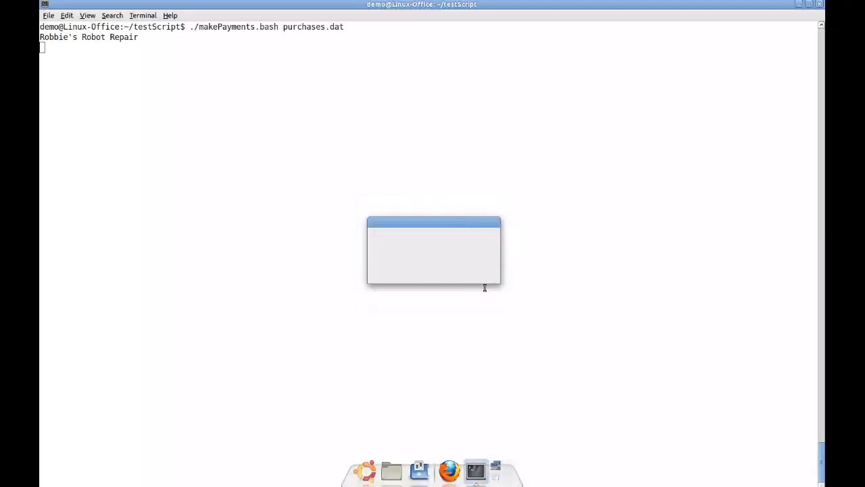
Pay Frankies Repair Shop, re-entering 250 after the first amount is rejected as exceeding the balance.
text(Frankies Re)
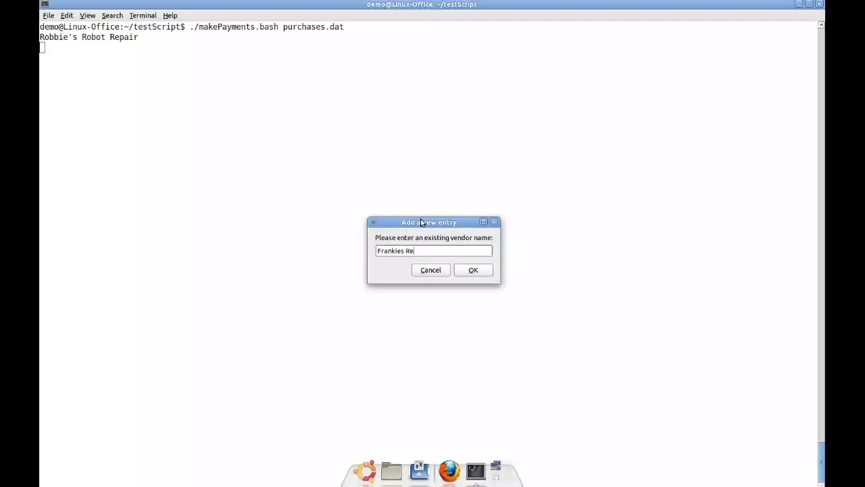
text(pair Shop)
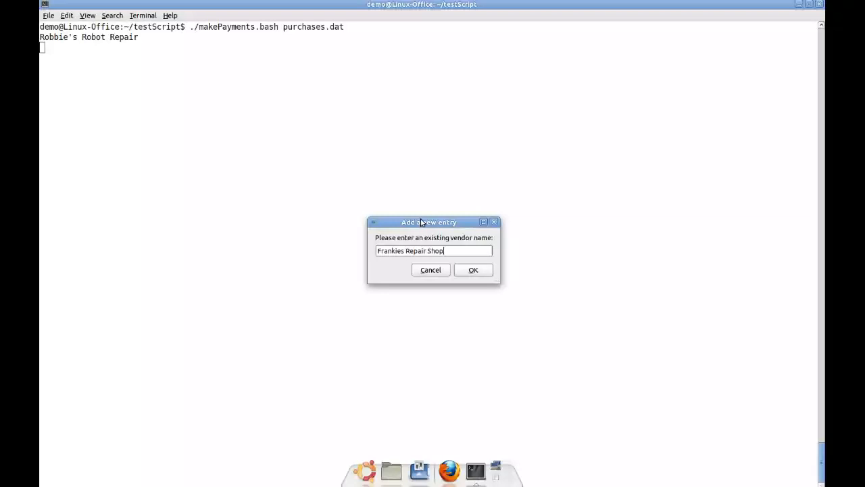
click(473, 269)
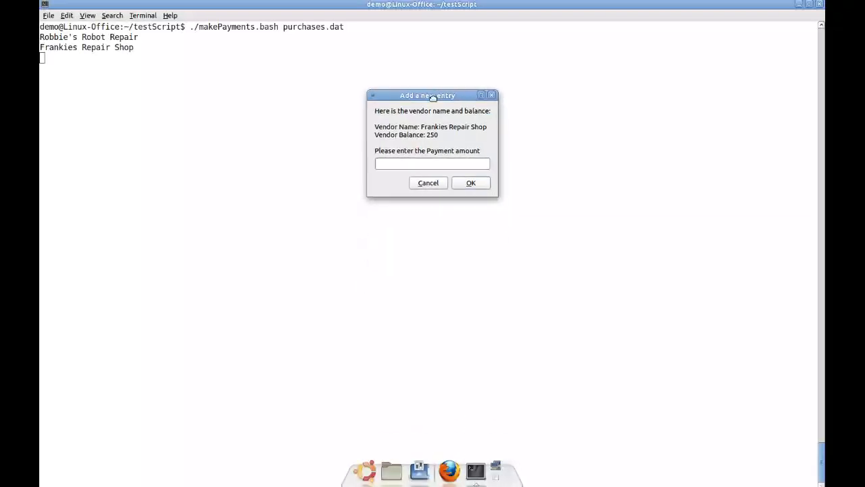
text(3)
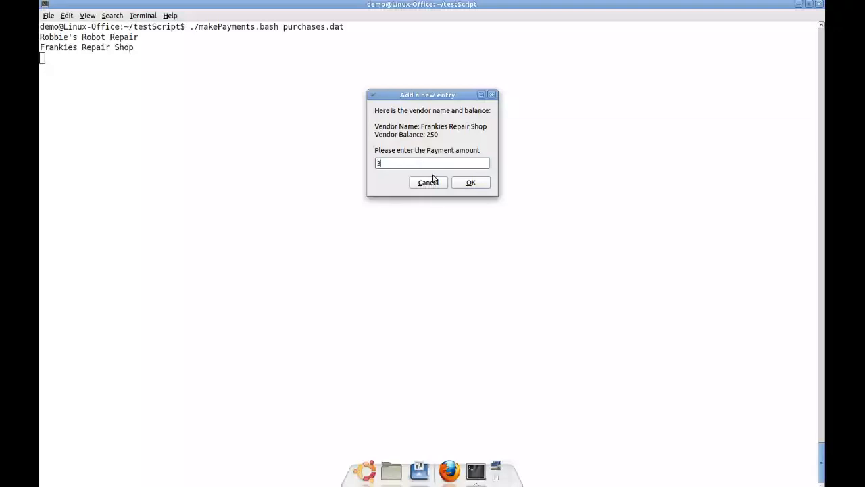
click(471, 182)
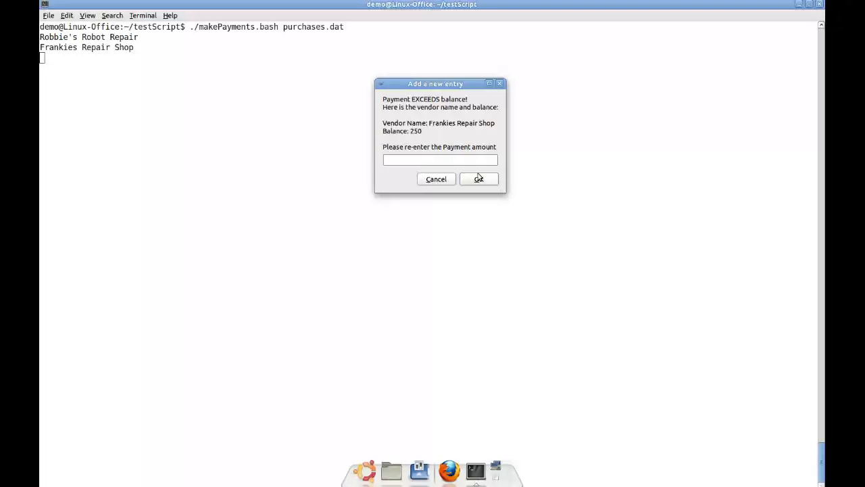
click(479, 178)
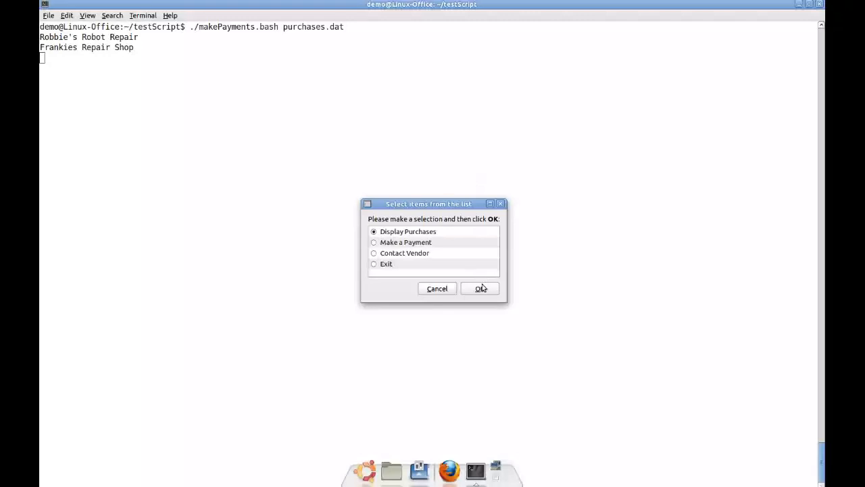
Display the Purchases Report, now $2200.00 outstanding with Frankies Repair Shop gone.
click(480, 289)
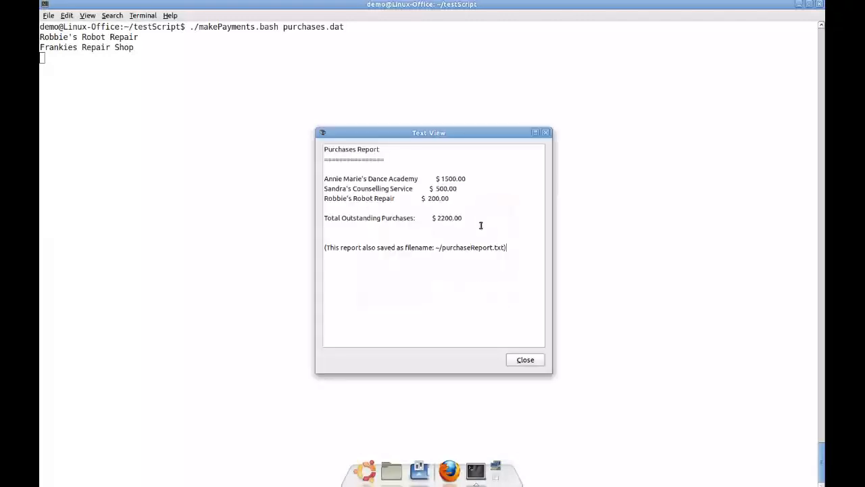
mouse_move(485, 240)
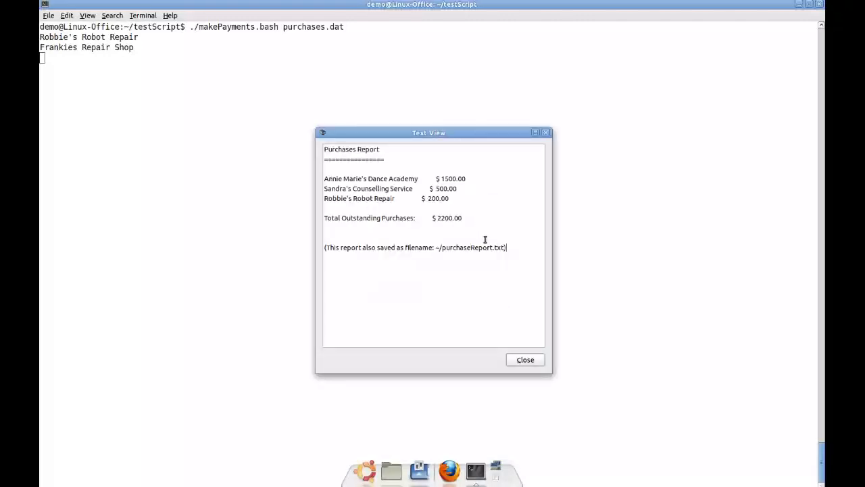
mouse_move(419, 198)
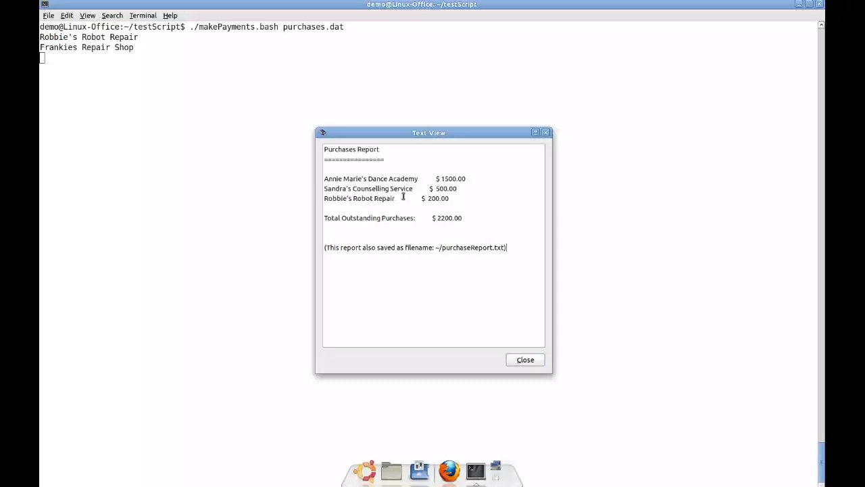
Pay Sandra's Counselling Service's 500 balance in full and display the $1700.00 Purchases Report.
click(525, 359)
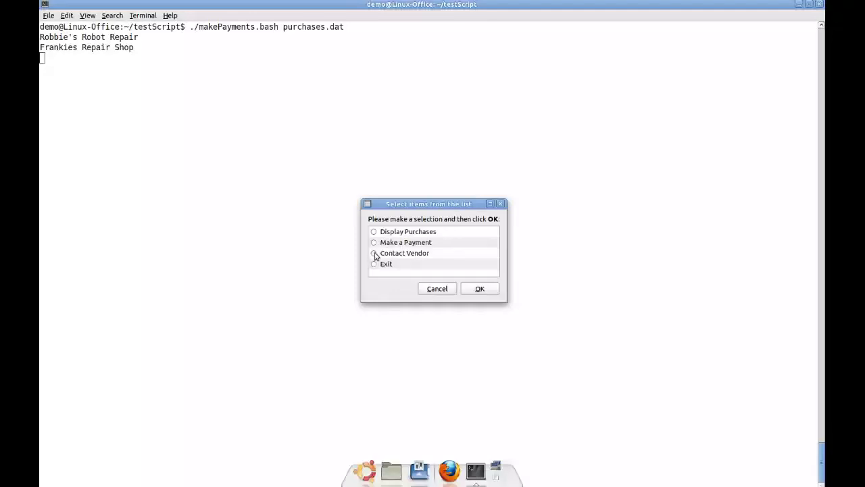
click(479, 288)
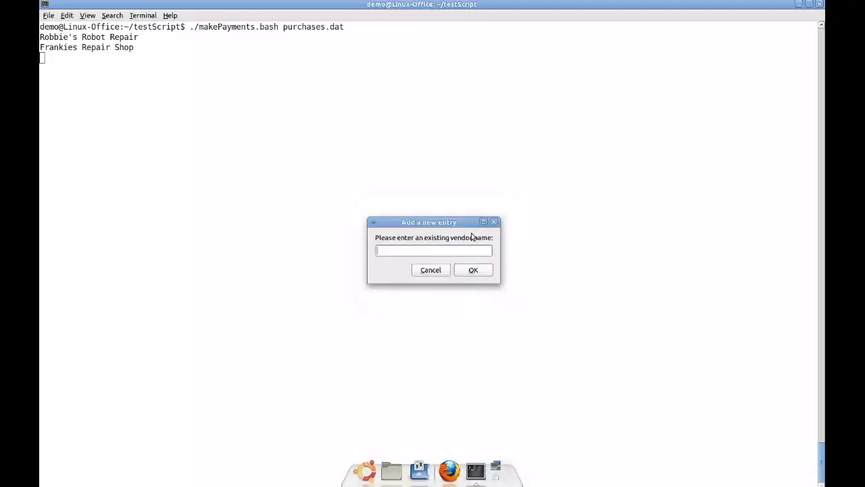
text(Sandra's Coun)
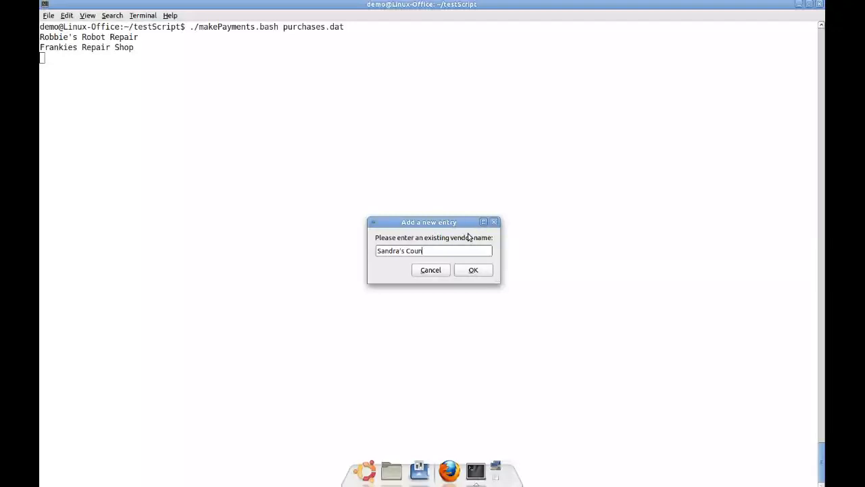
text(selling Ser)
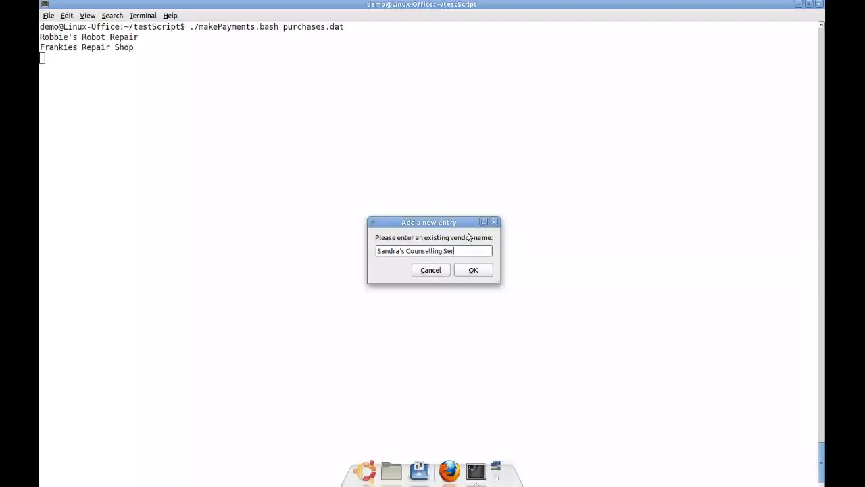
click(473, 270)
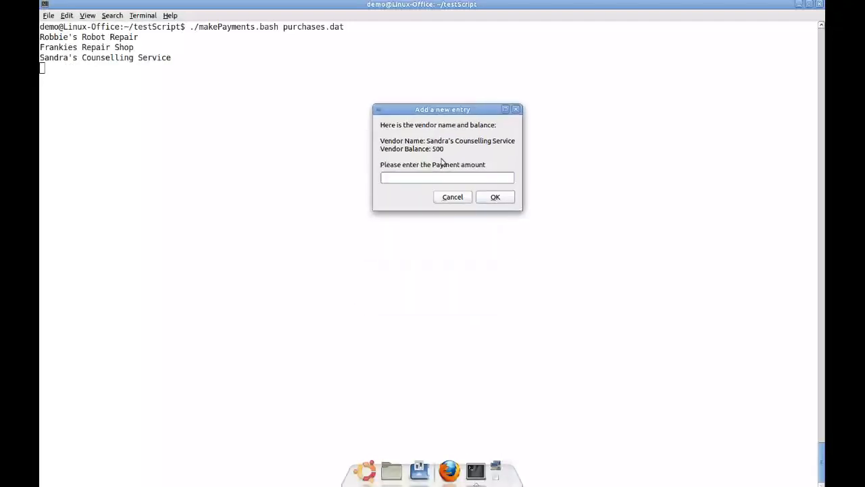
text(500)
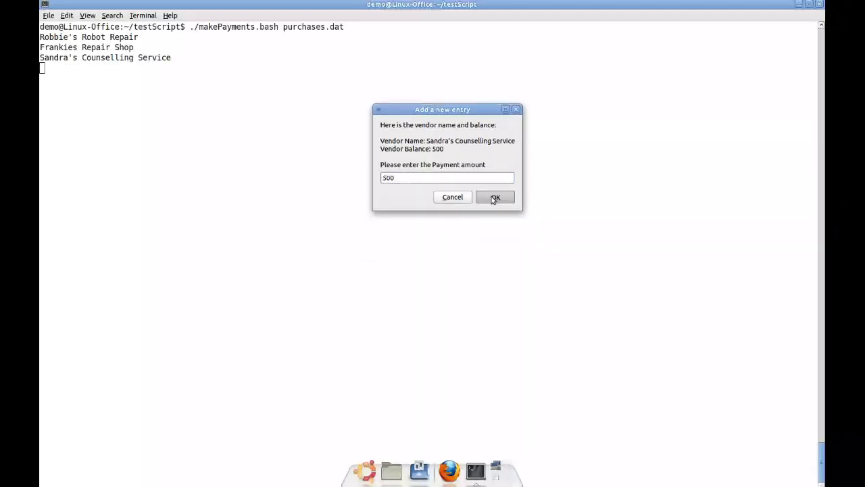
click(494, 197)
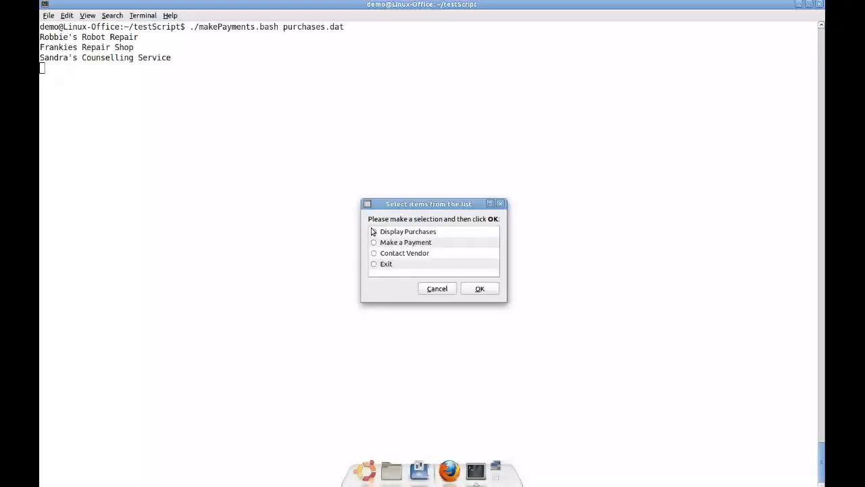
click(479, 289)
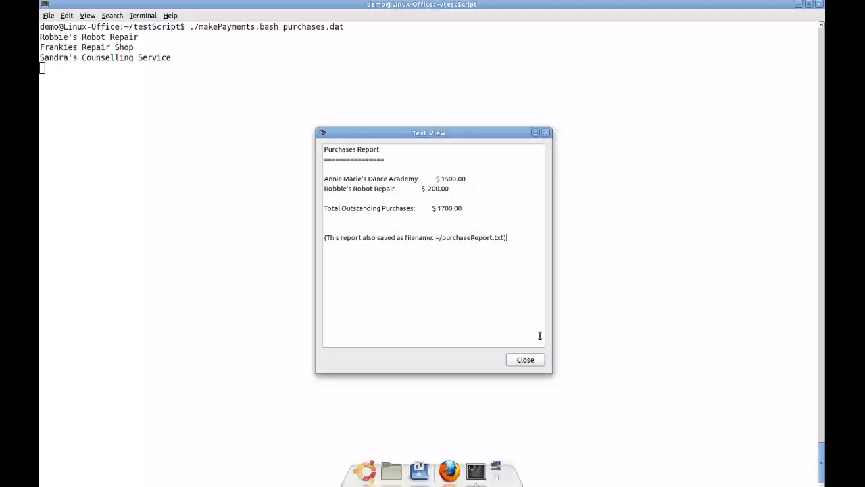
mouse_move(525, 359)
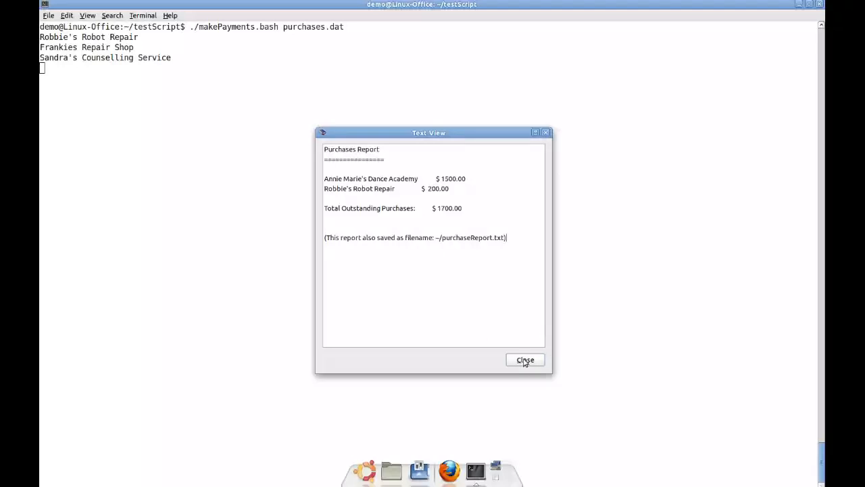
Pay Annie Marie's Dance Academy's 1500 balance and show the report with only Robbie's $200.00.
click(525, 359)
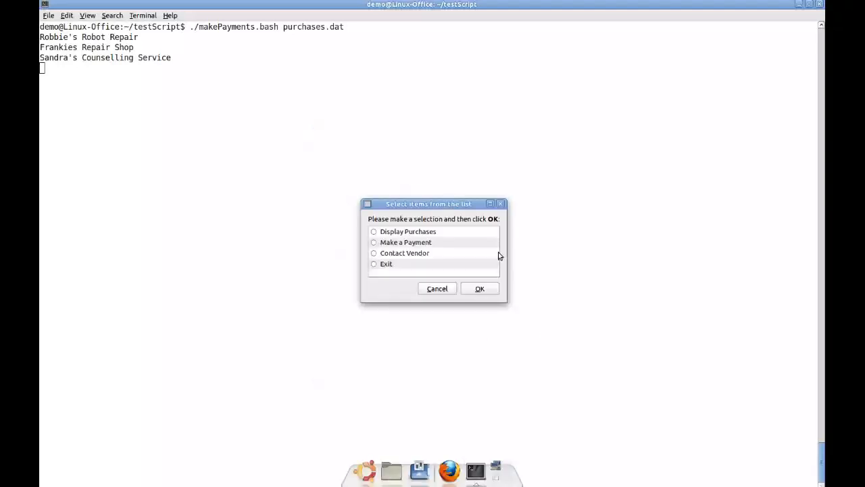
click(374, 241)
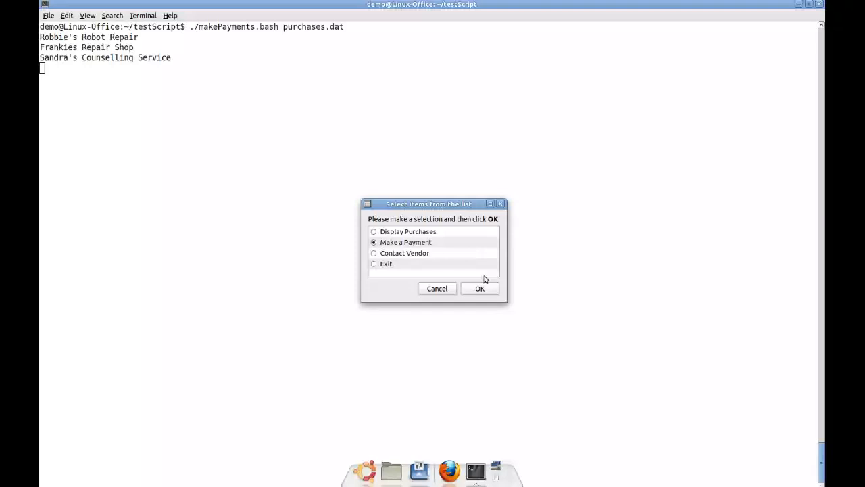
click(479, 288)
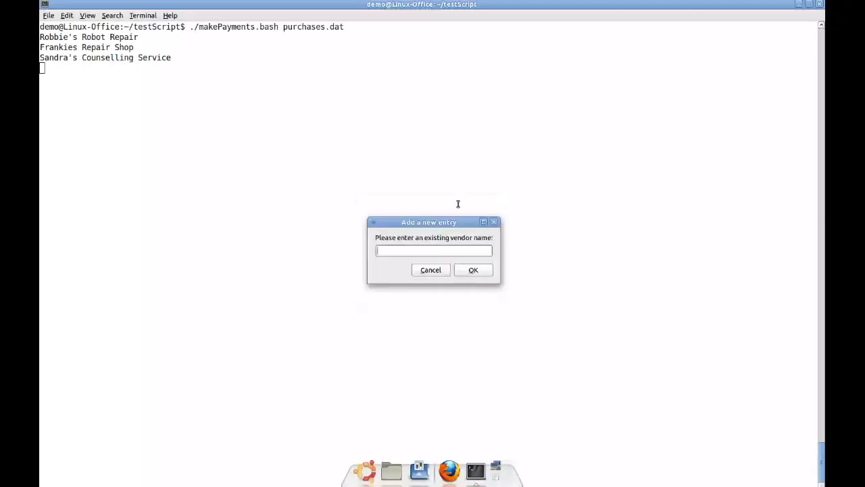
text(Annie MA)
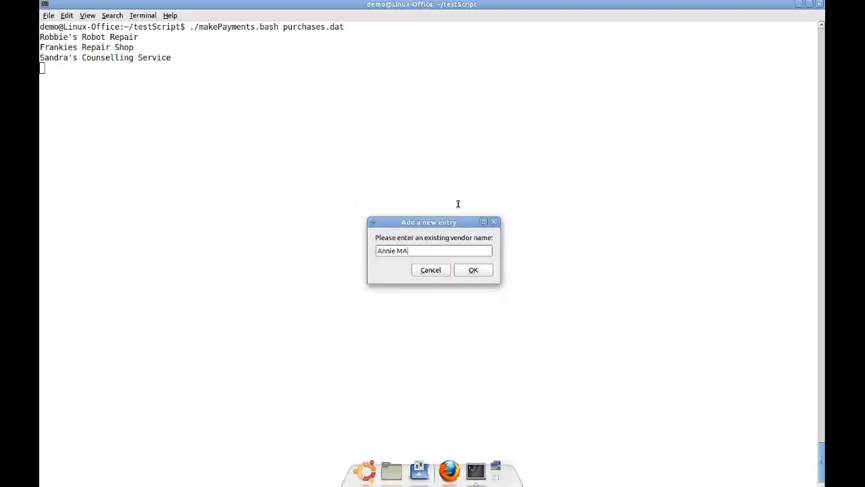
text(rie's)
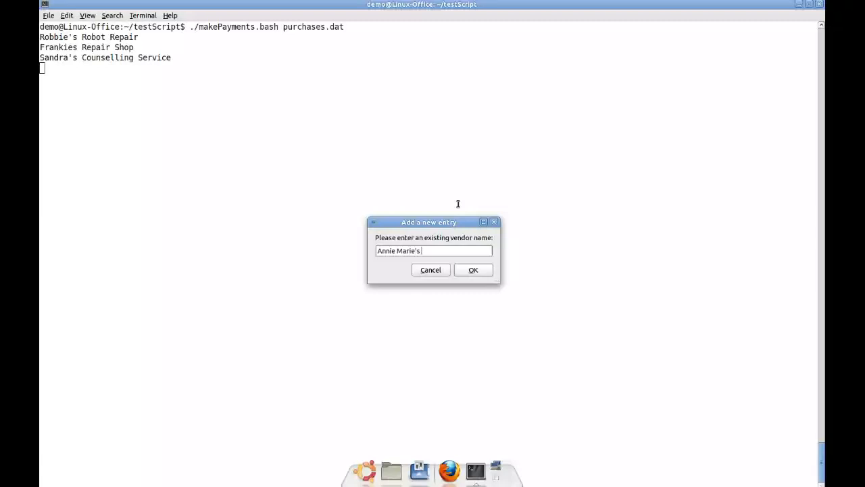
text(Dance Ac)
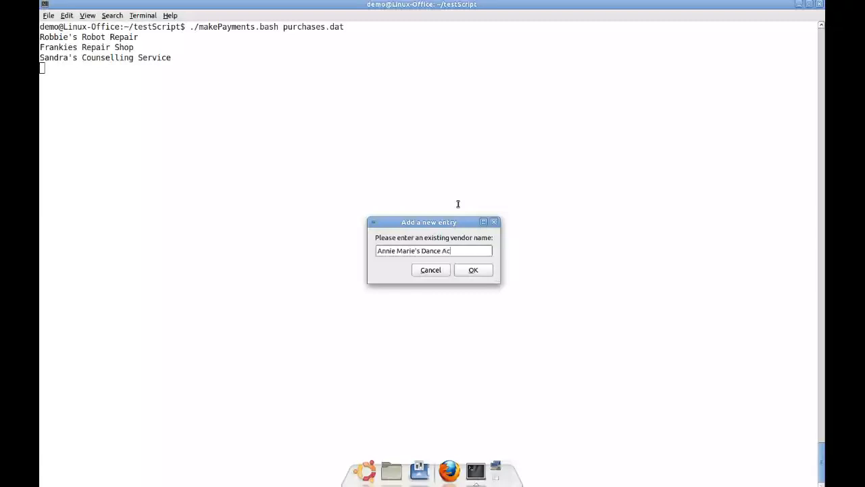
text(ademy)
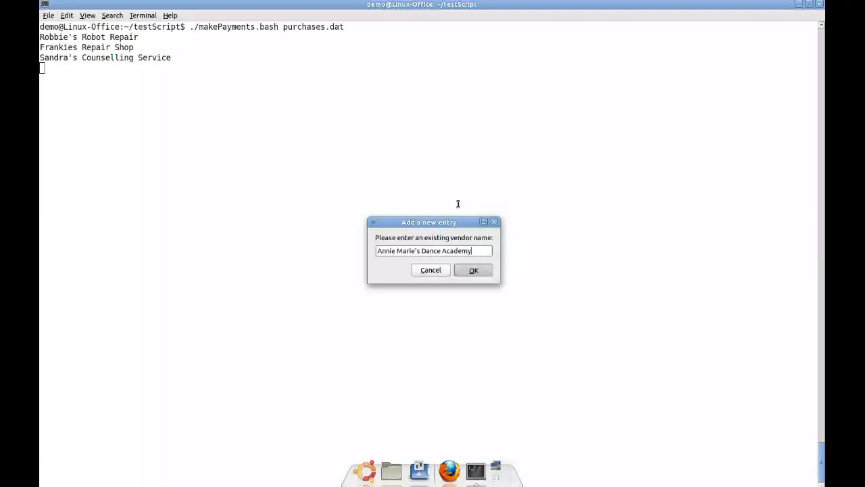
click(473, 270)
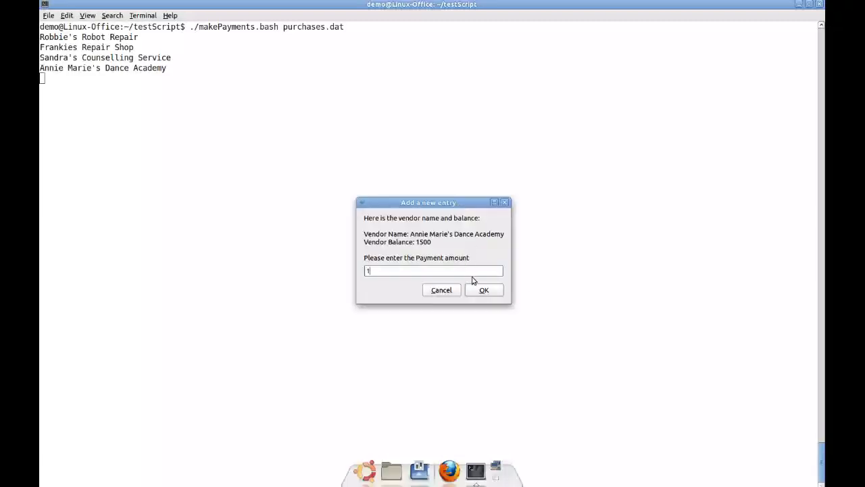
click(484, 290)
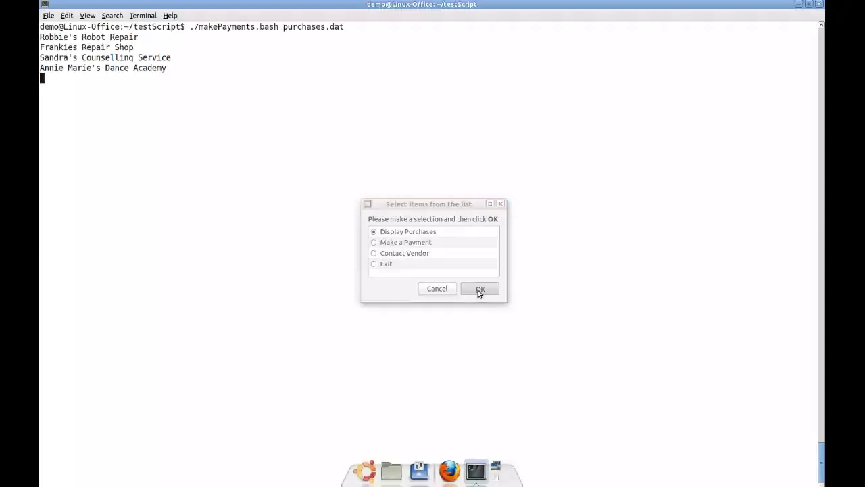
click(480, 289)
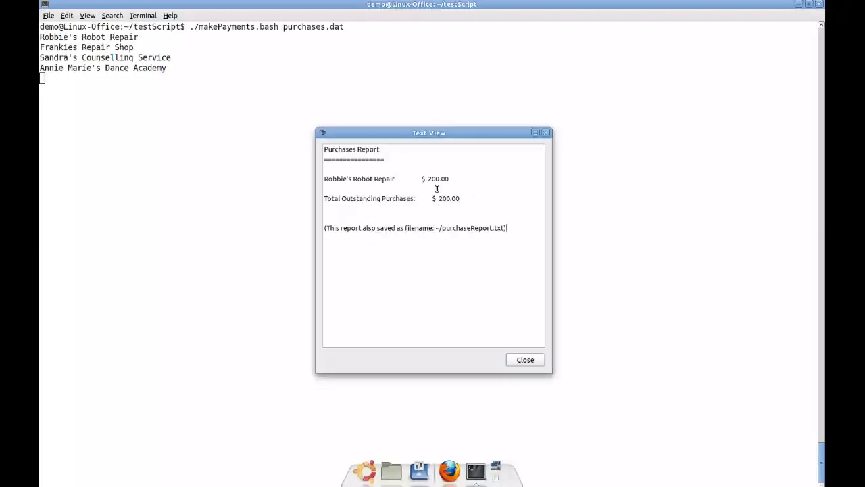
Pay Robbie's Robot Repair 200, view the $0.00 Purchases Report, and close it.
click(524, 359)
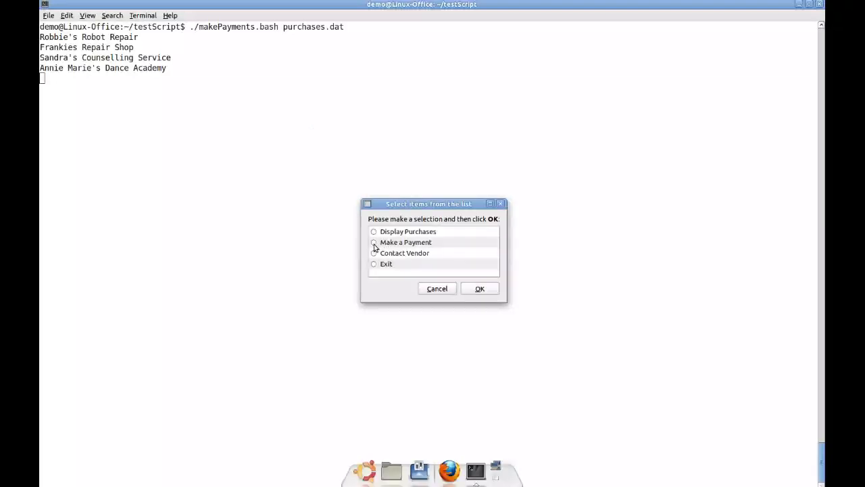
click(479, 288)
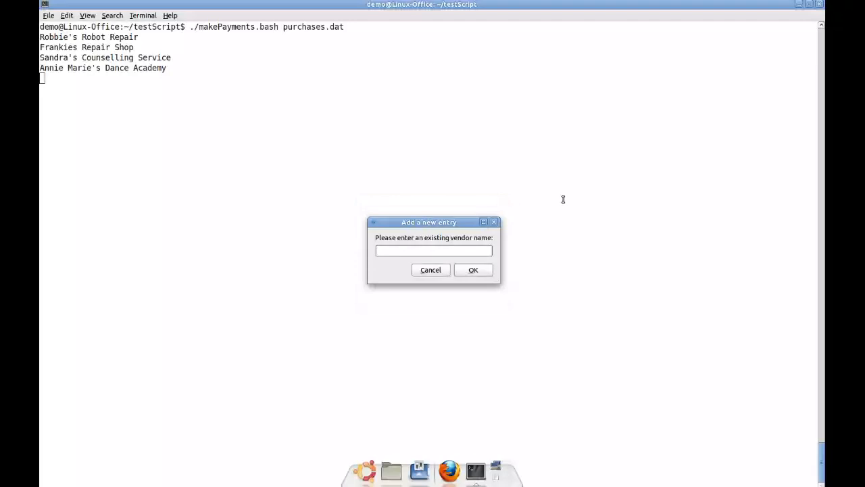
text(Robbie's)
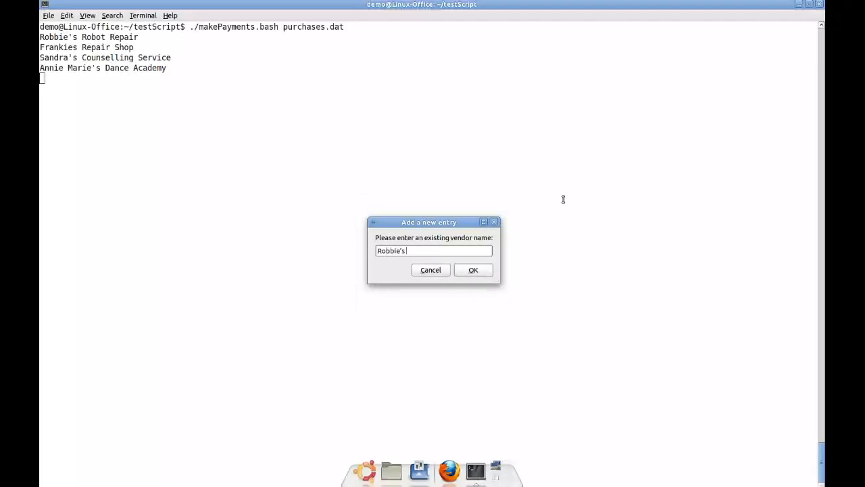
text(Robot Repa)
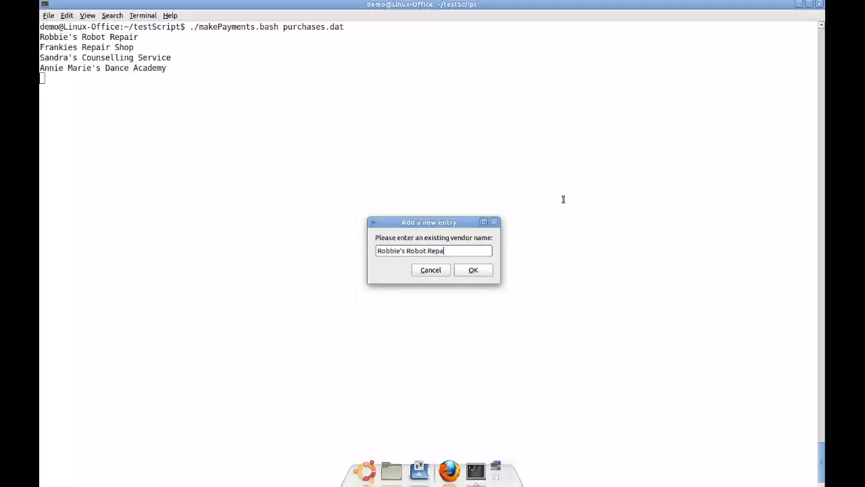
click(473, 270)
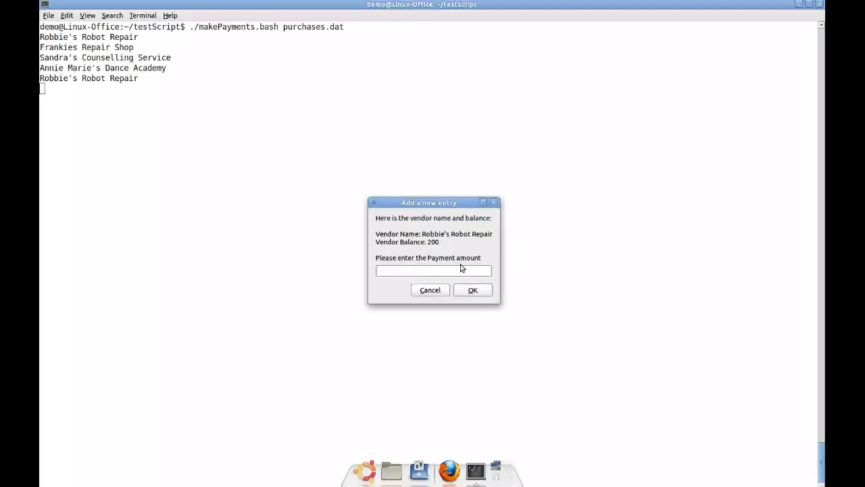
text(200)
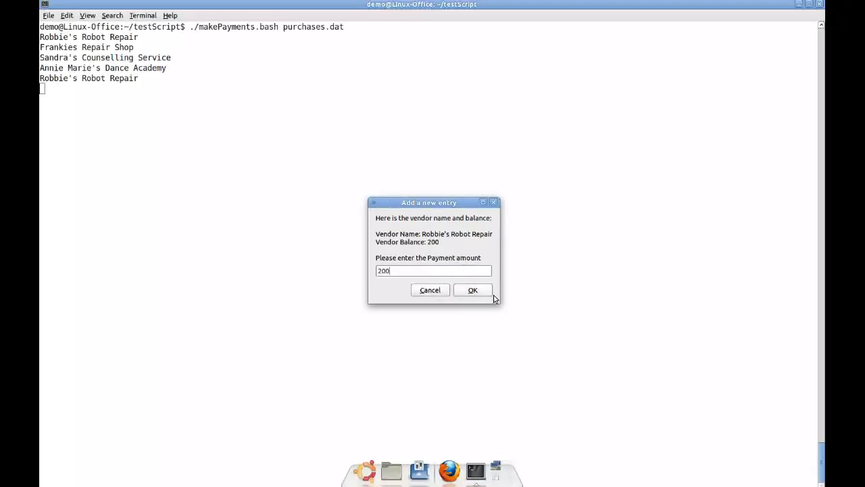
click(472, 289)
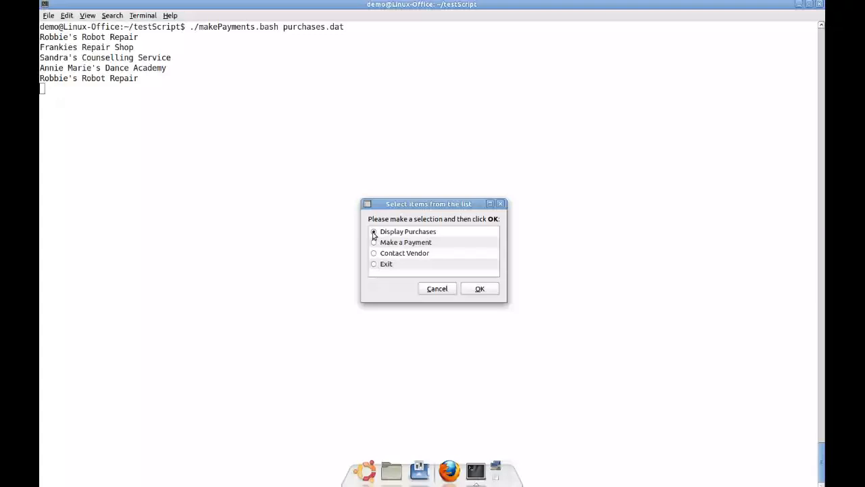
click(480, 288)
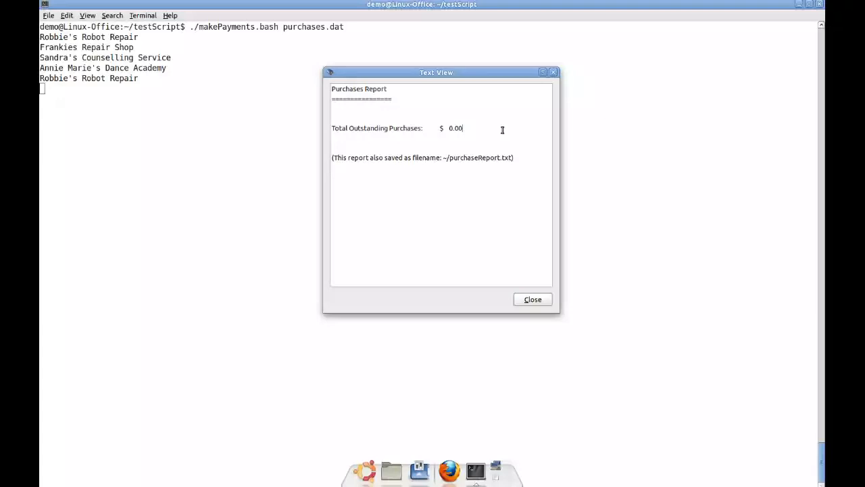
mouse_move(507, 135)
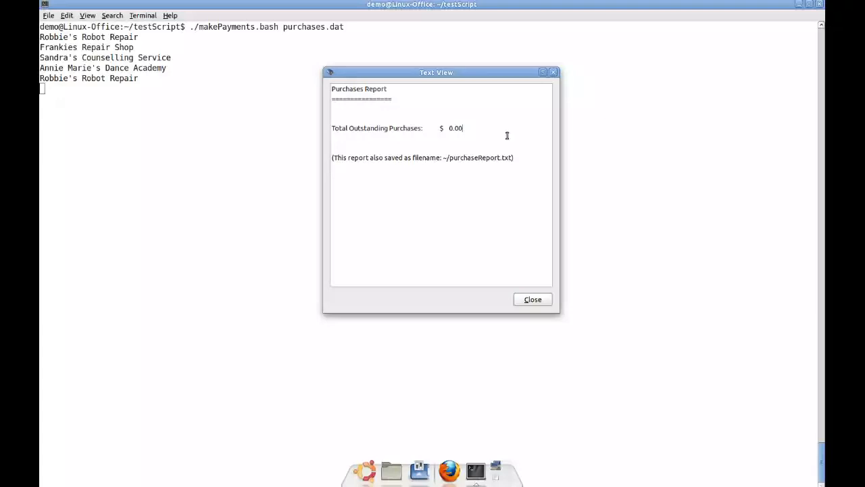
click(533, 299)
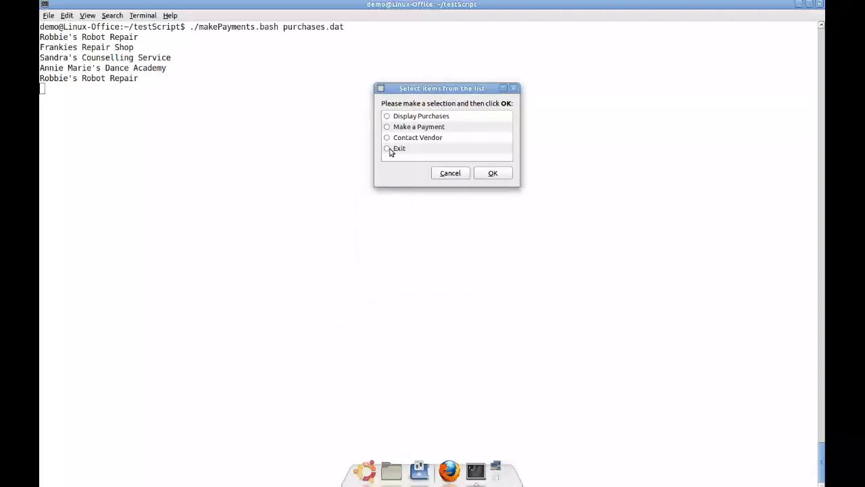
Exit makePayments.bash to the shell prompt and clear the terminal with clear.
click(386, 148)
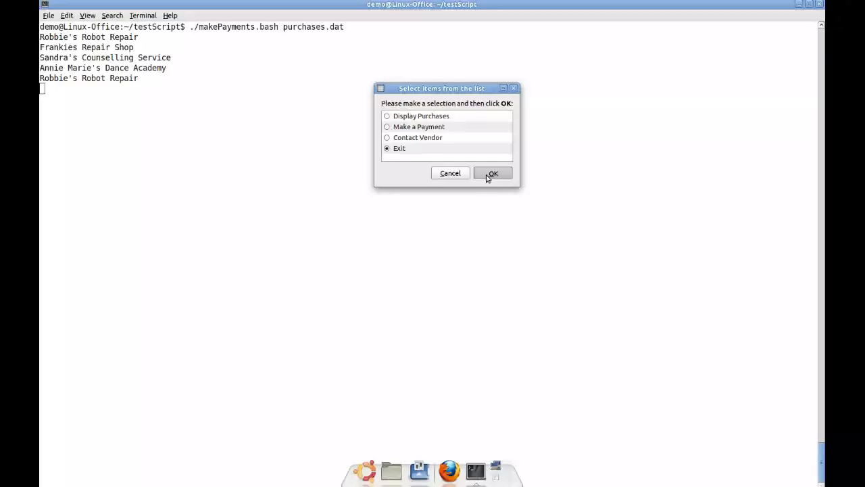
click(493, 173)
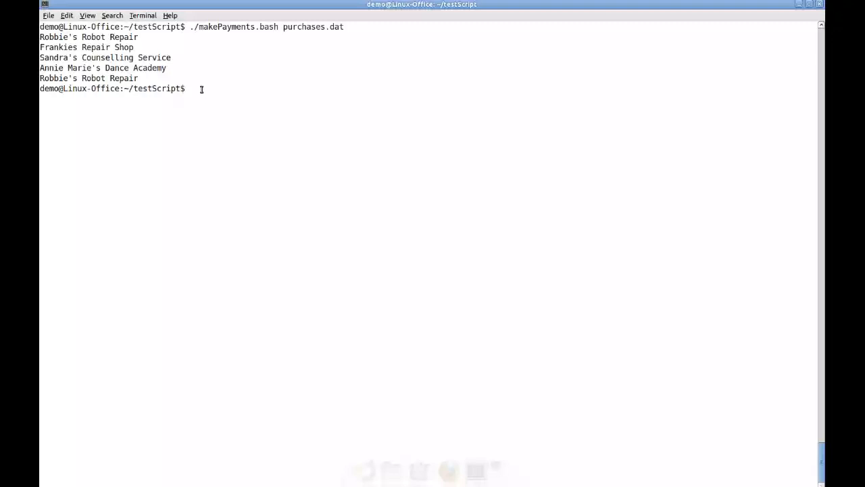
mouse_move(191, 98)
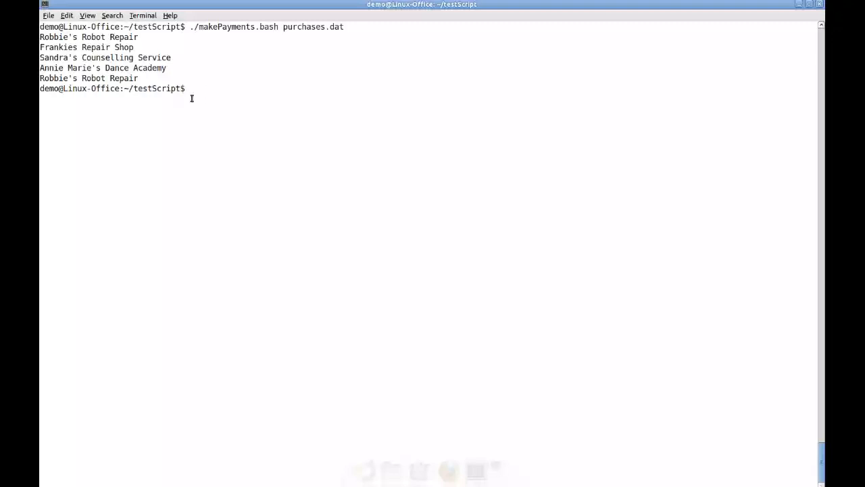
text(clear)
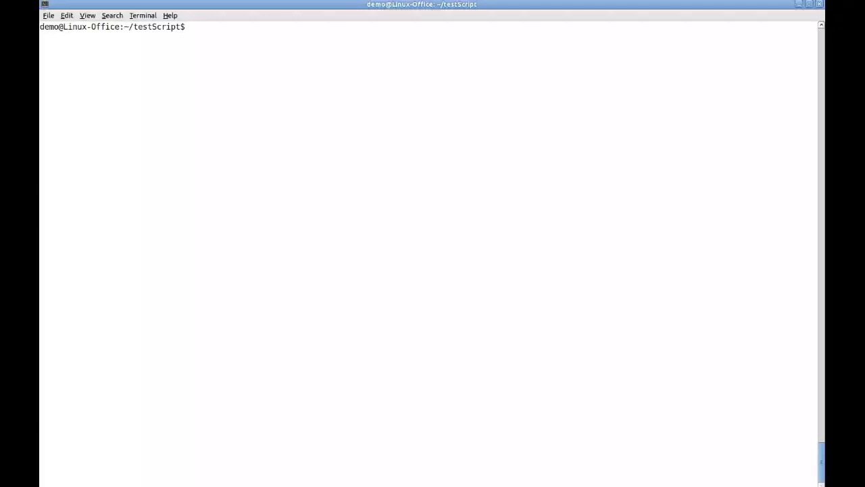